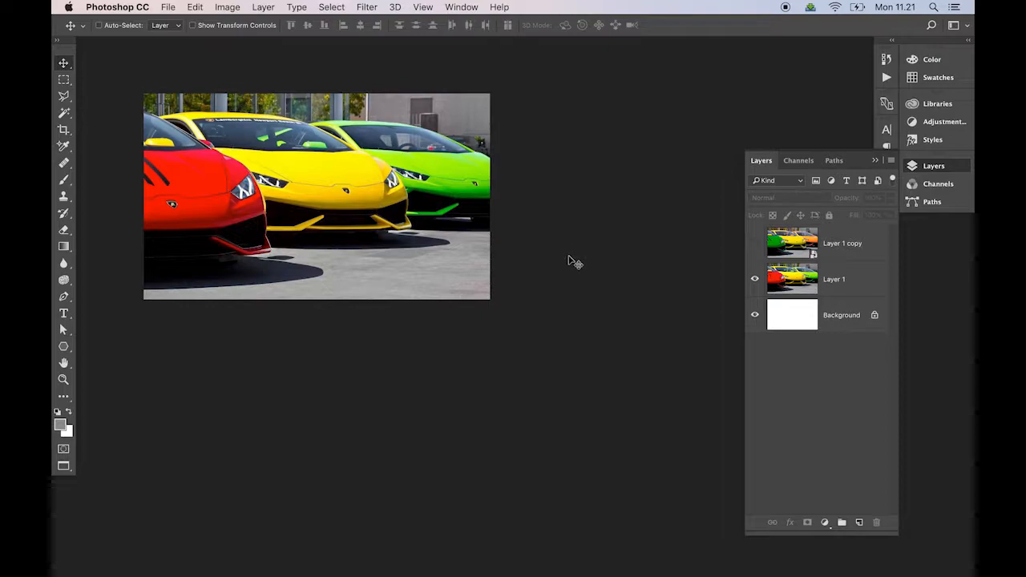
- Merge the car photo's extra layers so only 'Layer 1 copy 2' remains, centered
click(227, 6)
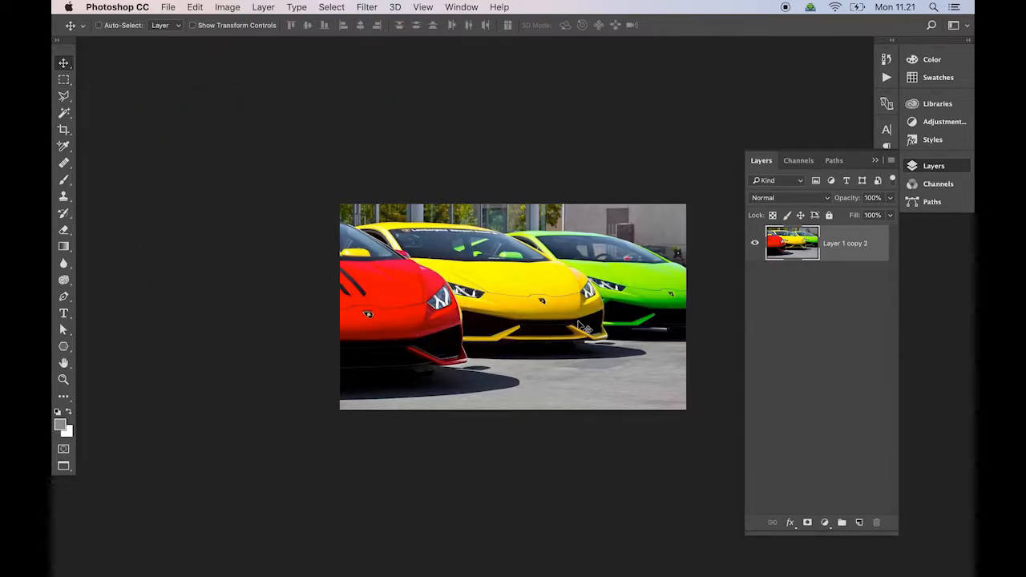
mouse_move(559, 318)
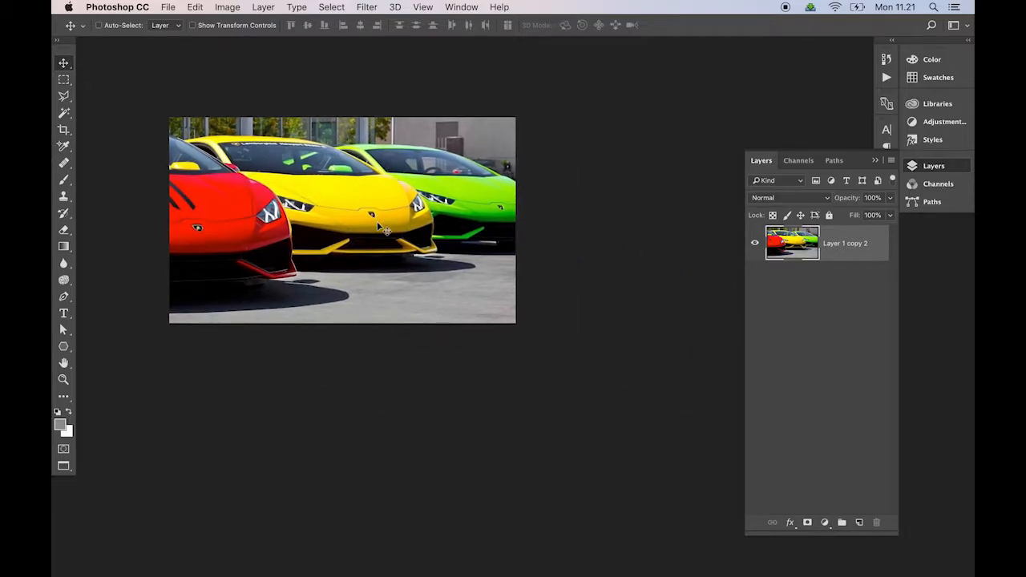
- Shift the car colours so the red car turns green and the green car orange
click(227, 7)
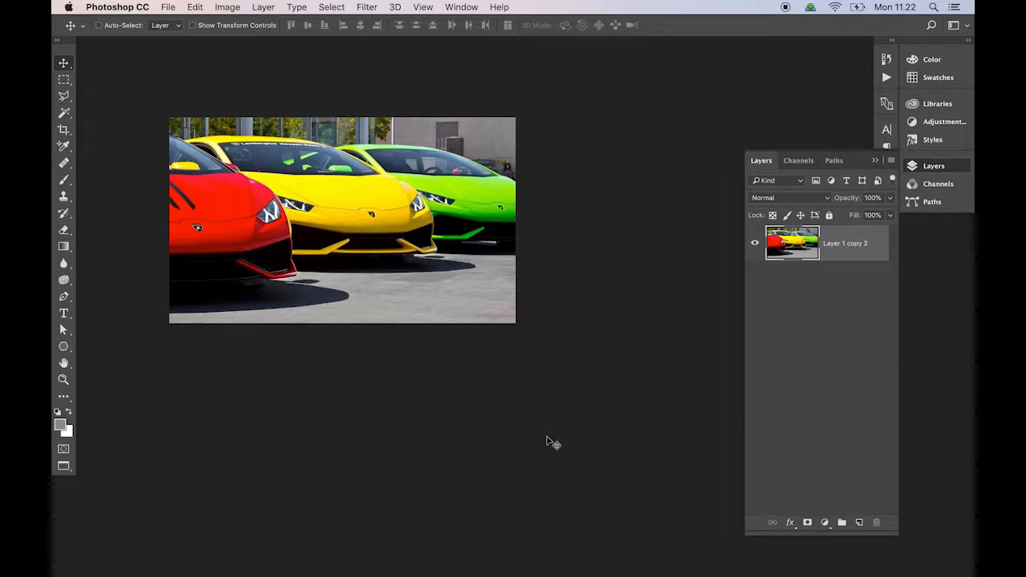
click(99, 25)
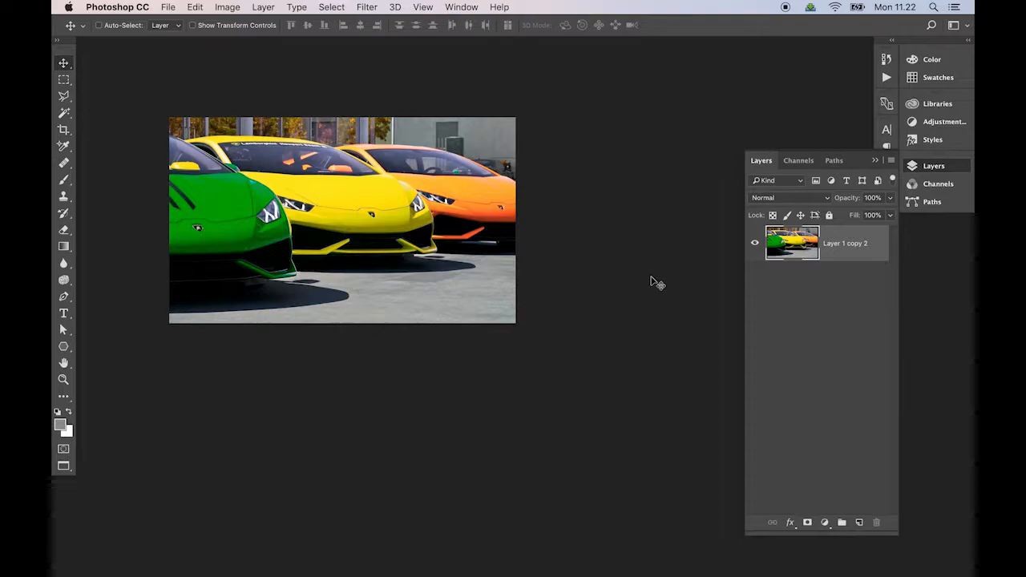
- View the a channel alone, then return to the Lab composite with red, yellow, green cars
click(98, 25)
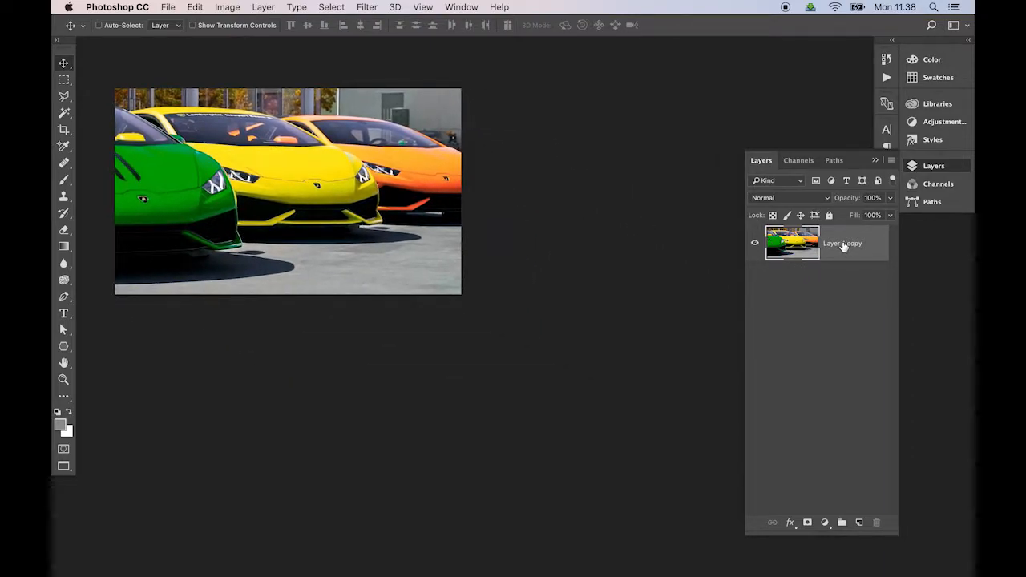
click(798, 160)
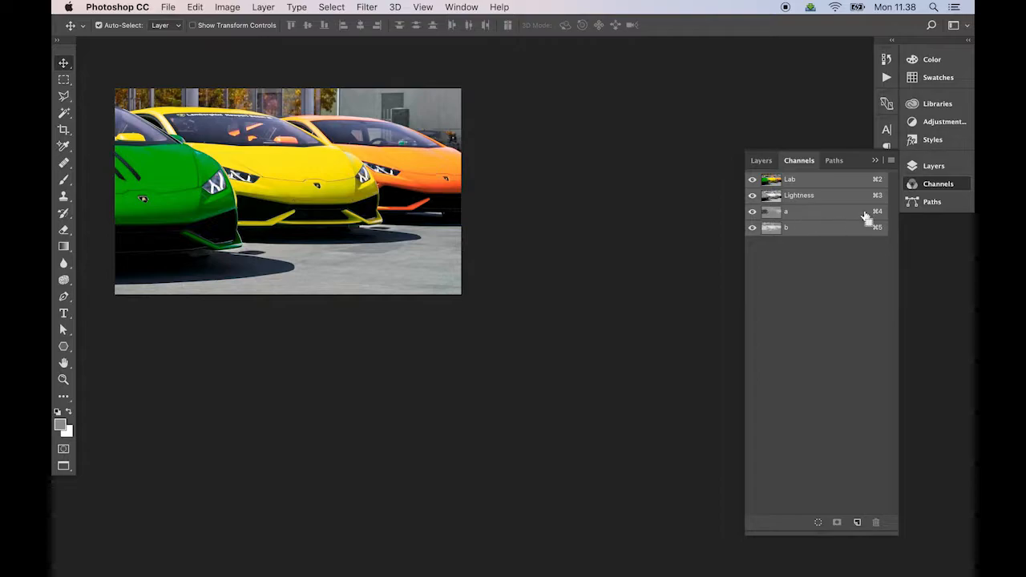
click(785, 212)
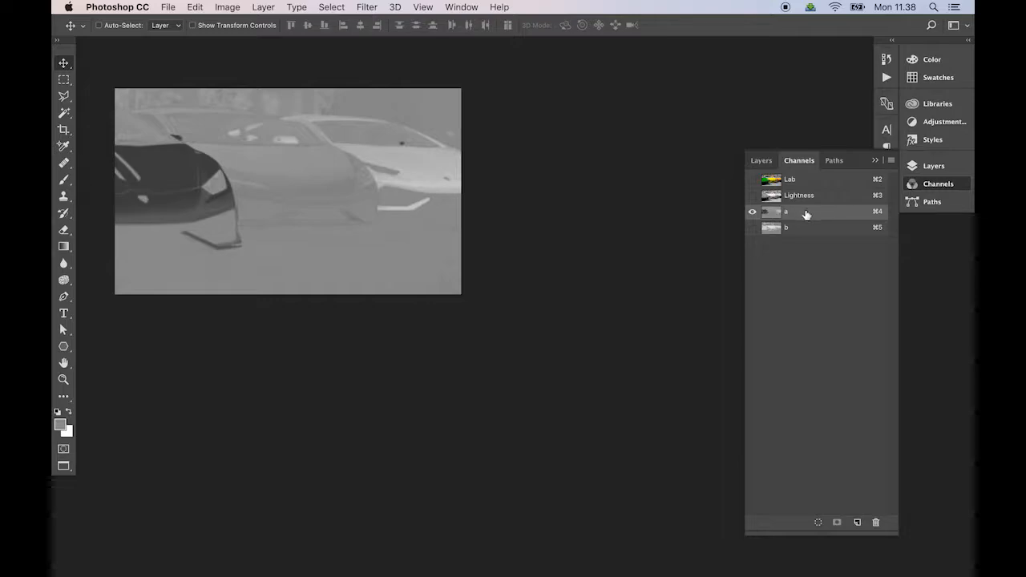
mouse_move(807, 214)
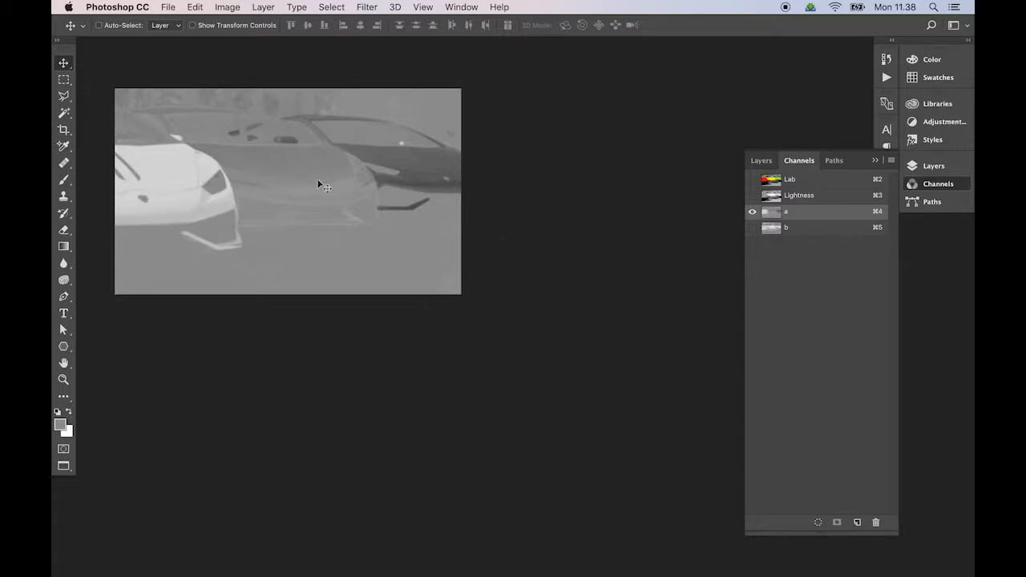
click(752, 178)
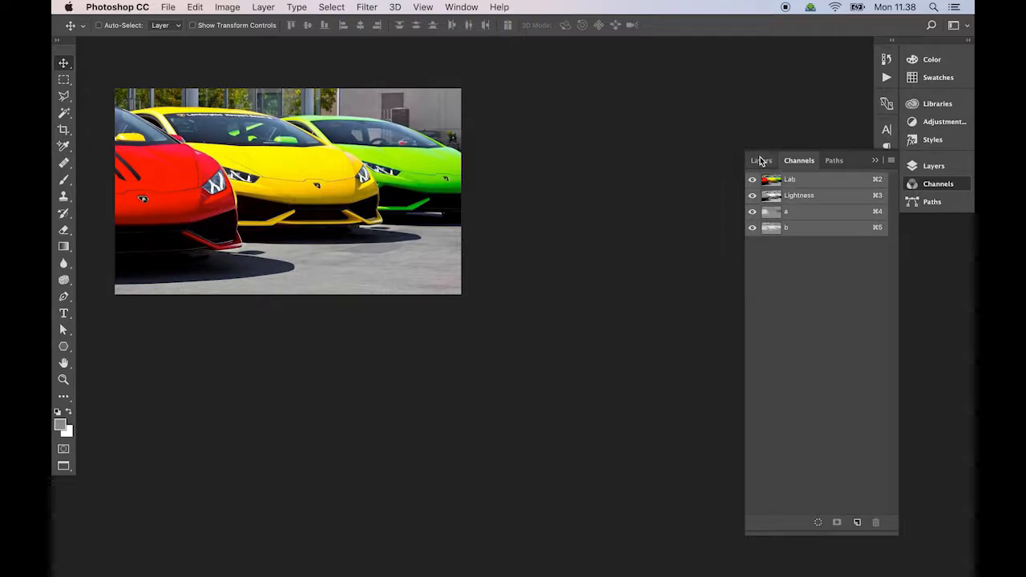
- Add a Curves adjustment layer above Layer 1 copy and pick its curve channel
click(761, 160)
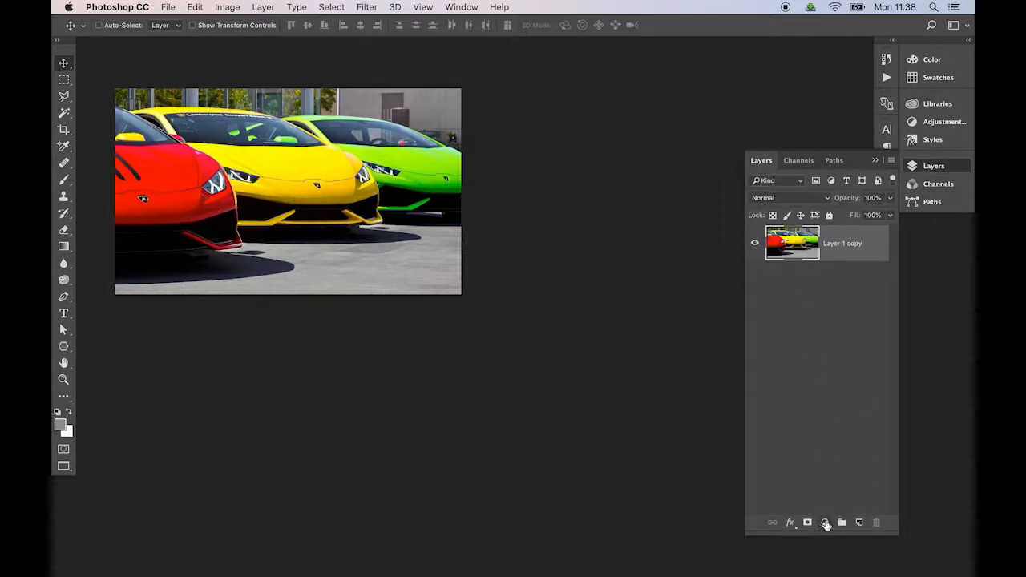
click(825, 522)
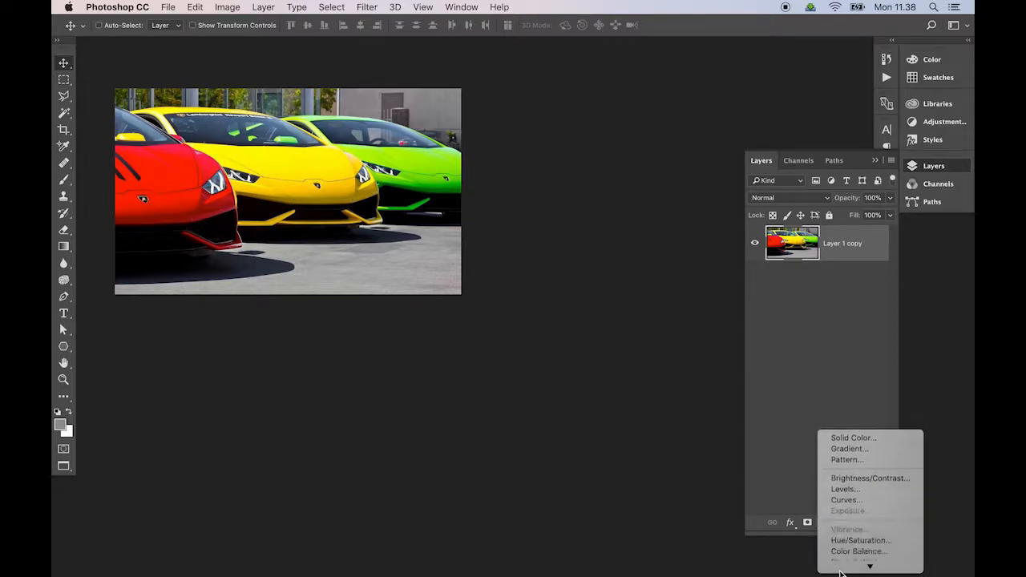
click(846, 499)
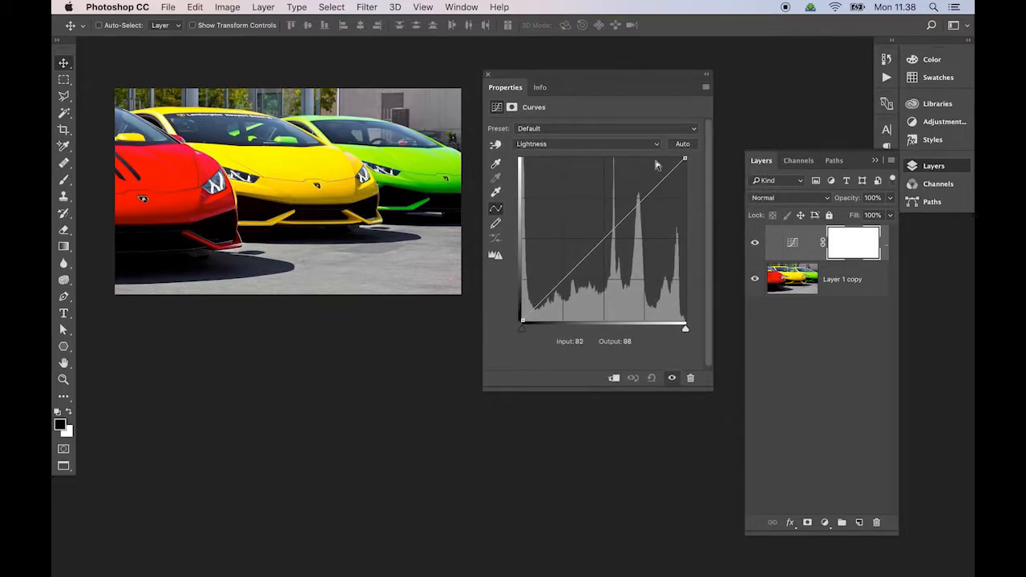
click(585, 143)
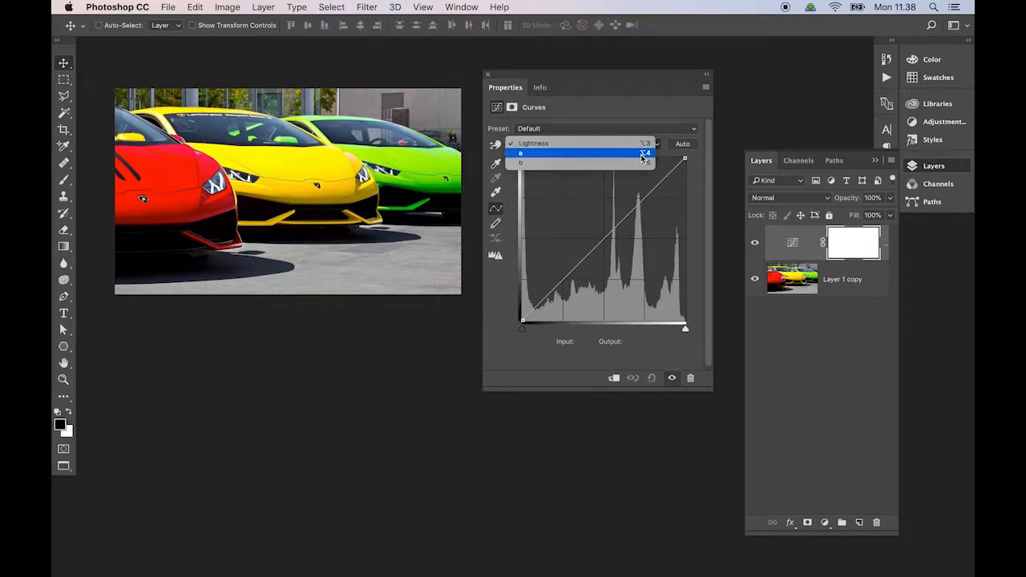
click(533, 142)
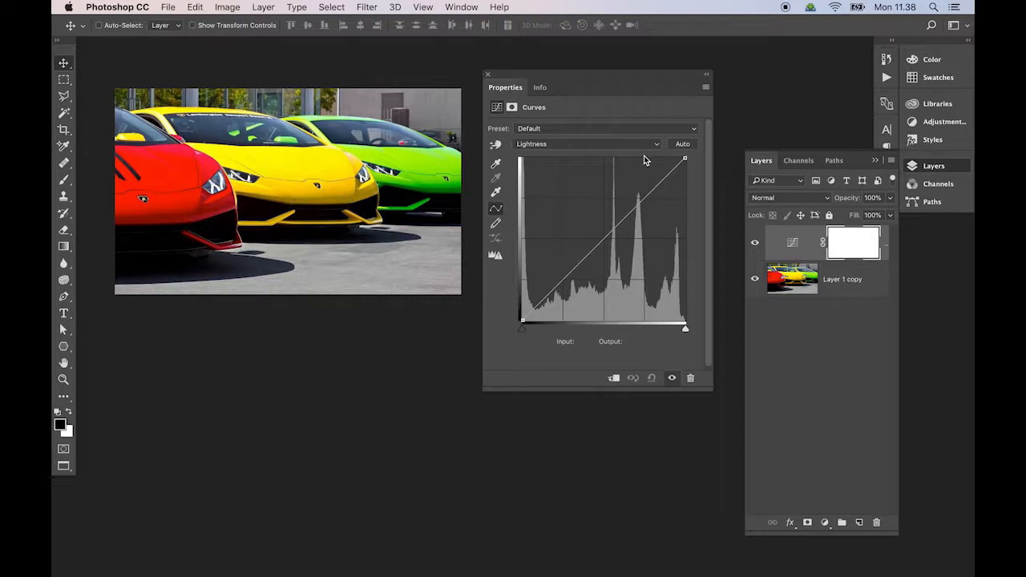
- Reshape the Lightness curve with several points to darken the shadows
click(543, 298)
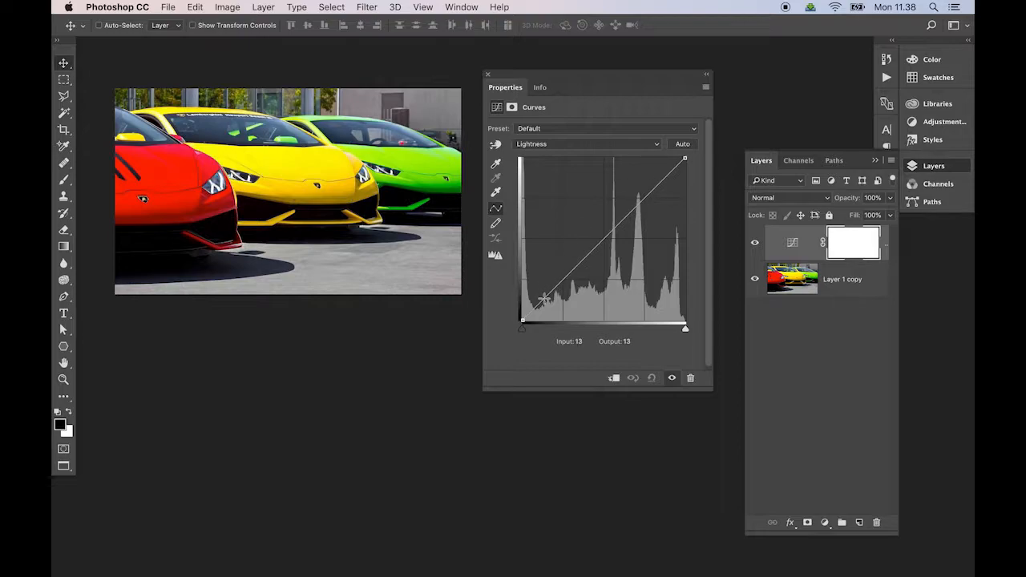
drag(545, 301, 553, 308)
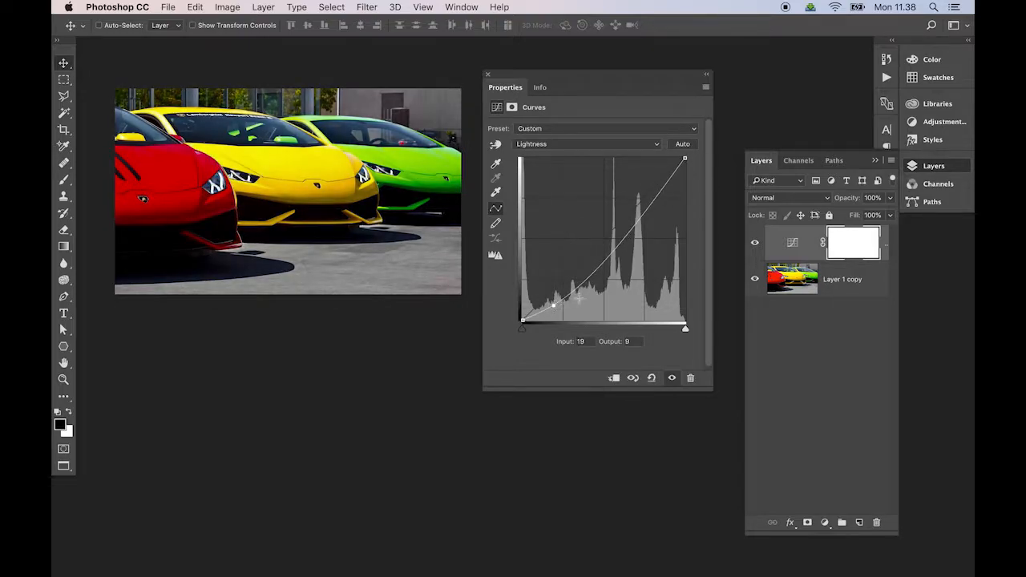
drag(553, 304, 579, 270)
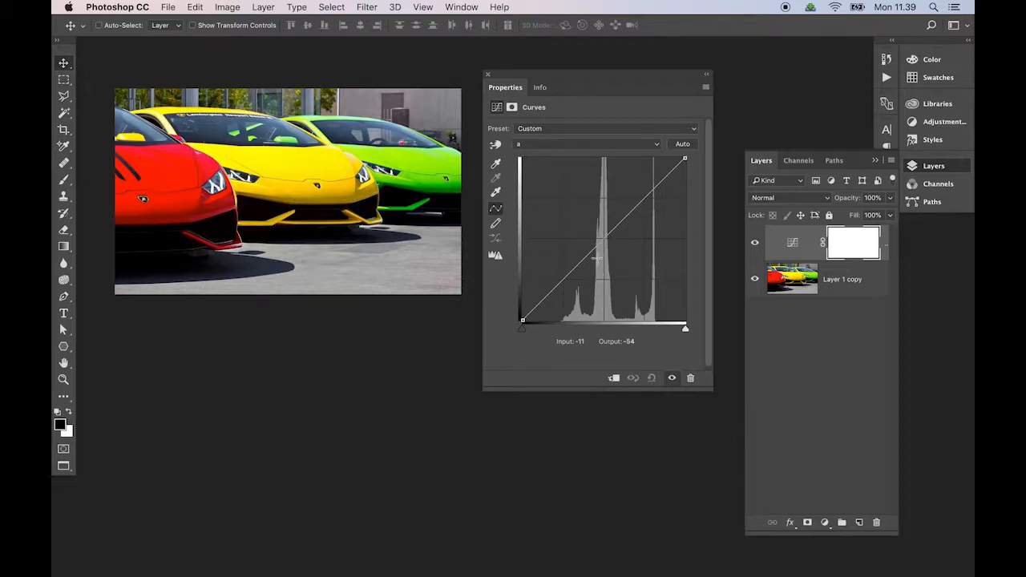
drag(597, 258, 601, 238)
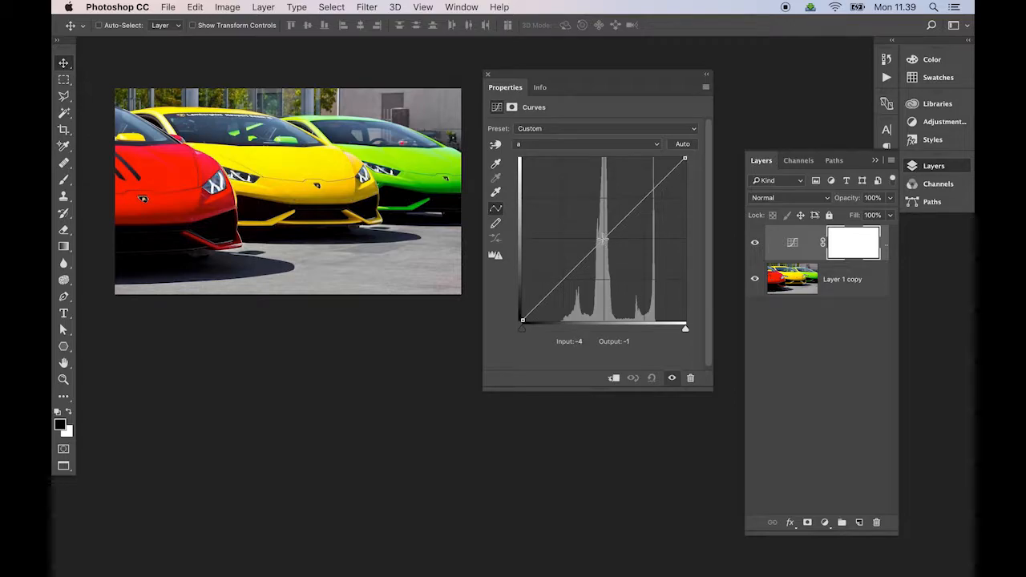
drag(601, 239, 649, 190)
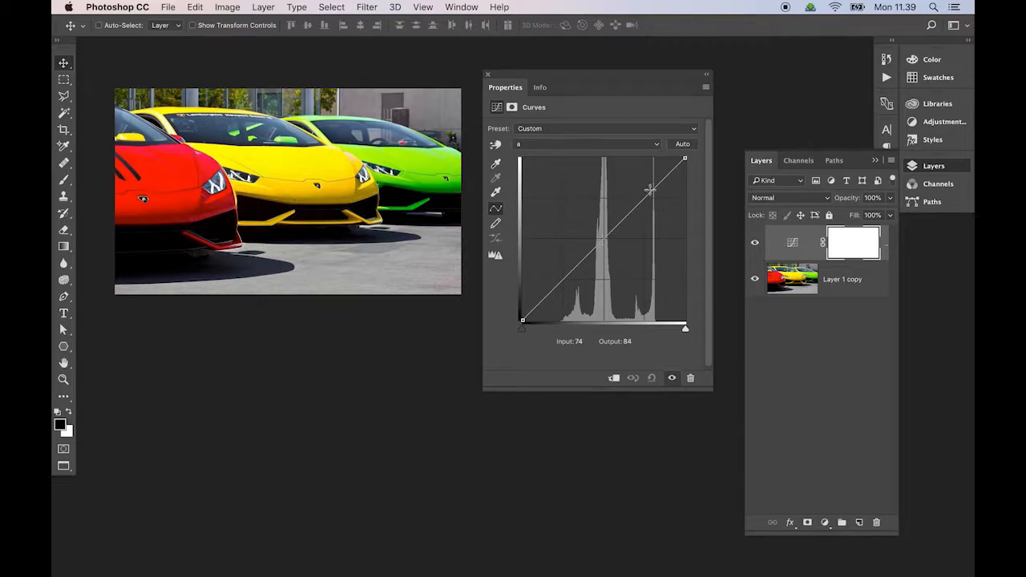
drag(649, 191, 573, 283)
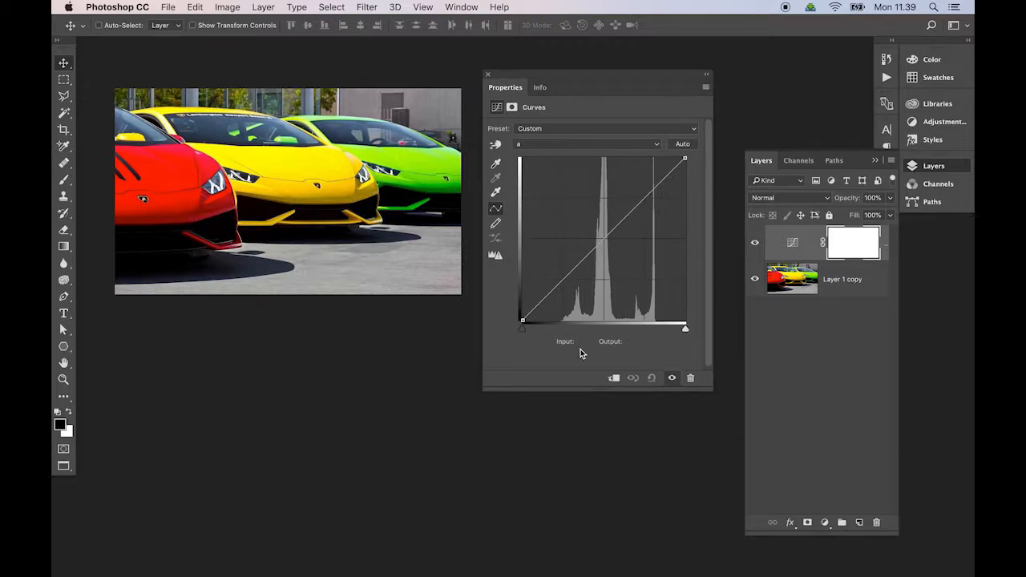
- Set the Curves display options to Pigment/Ink %, reversing the graph axes
click(706, 74)
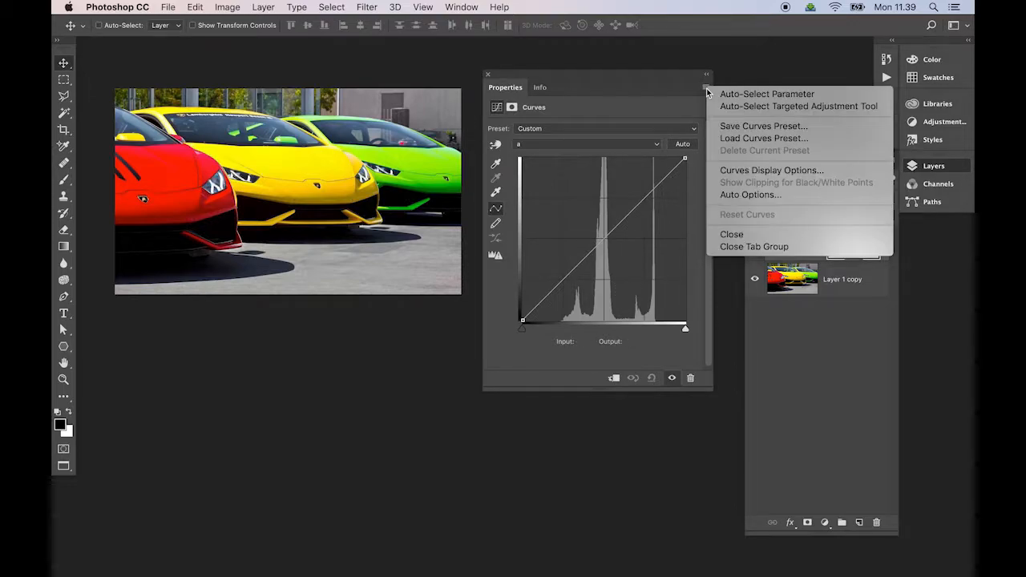
mouse_move(751, 185)
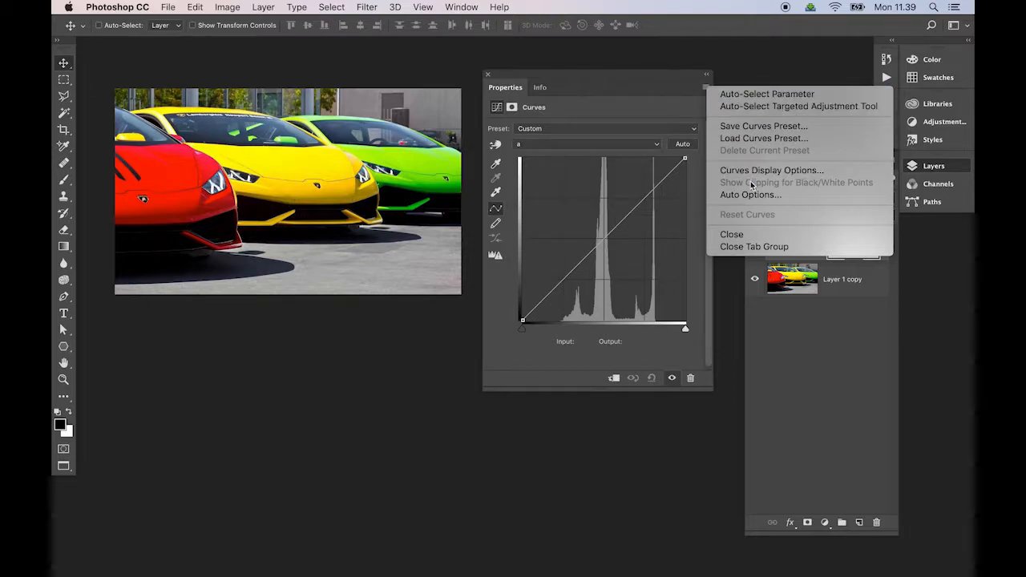
mouse_move(770, 170)
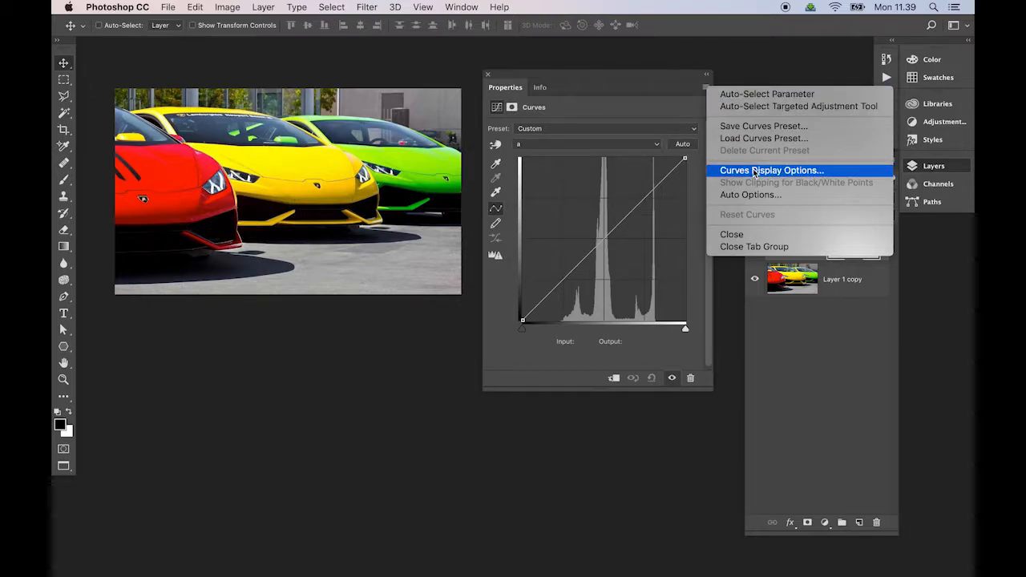
click(771, 170)
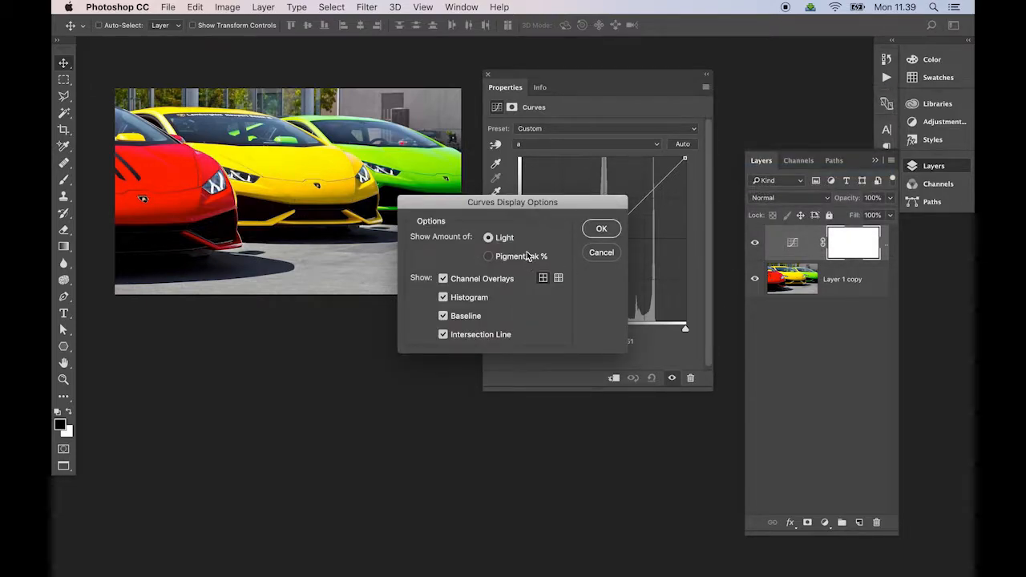
click(488, 255)
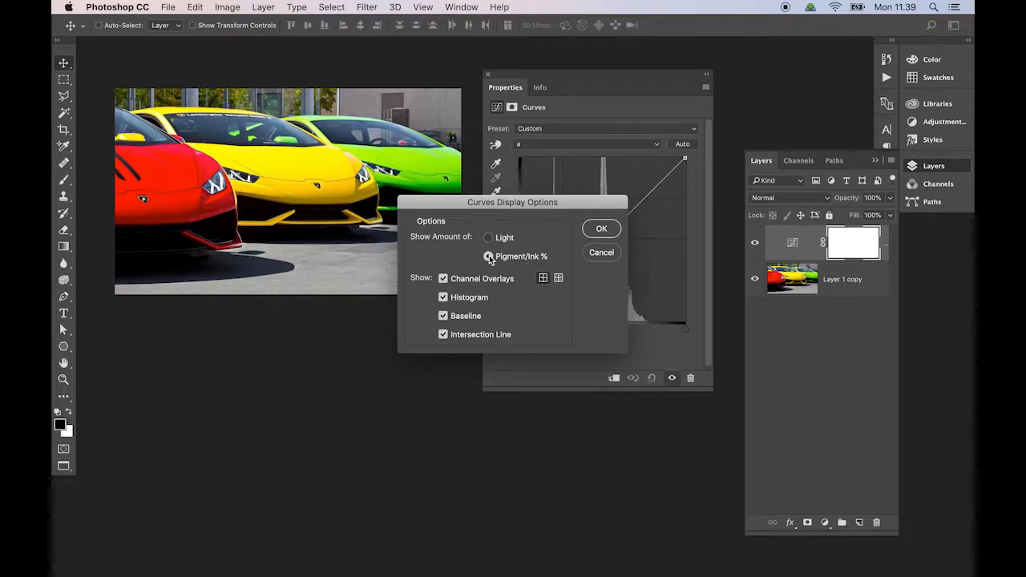
click(601, 229)
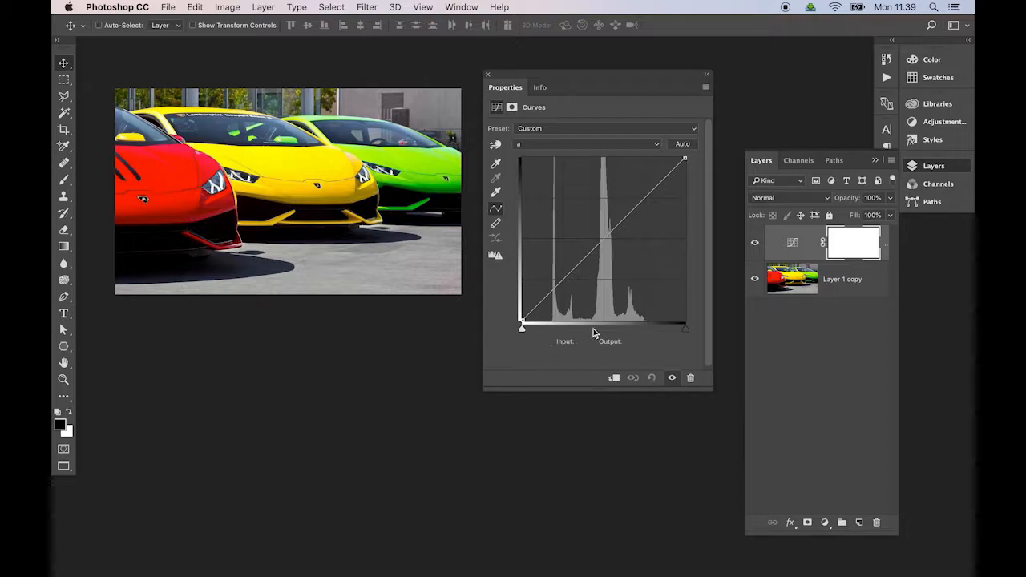
- Add a midpoint on the a-channel curve and drag it to turn the green car yellow
click(604, 240)
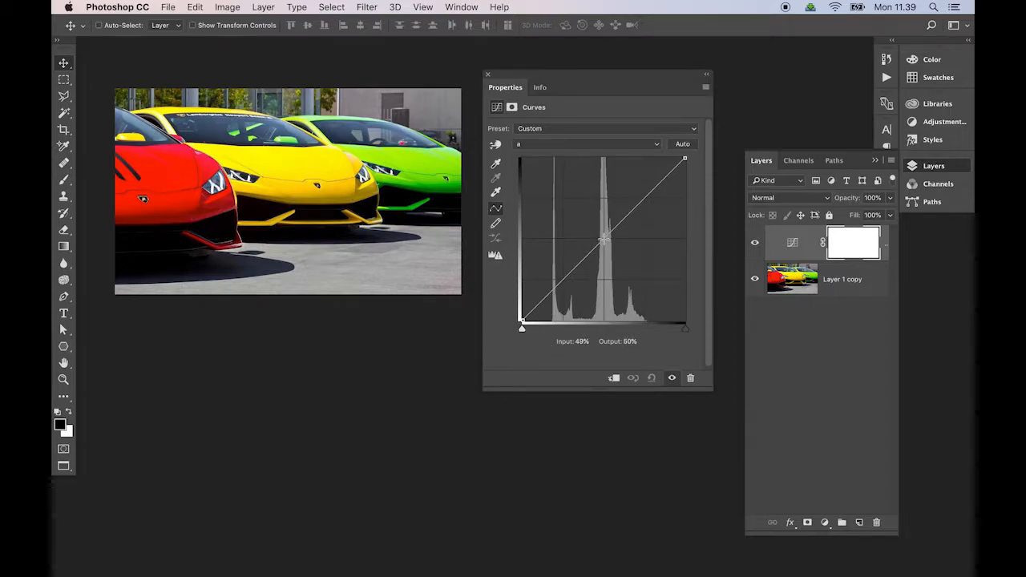
drag(605, 241, 602, 238)
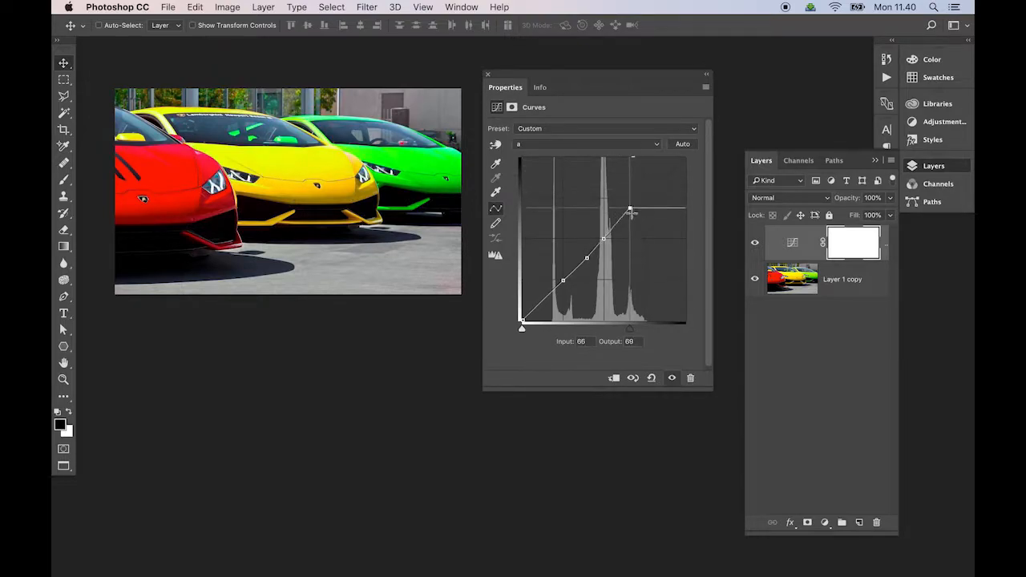
drag(630, 210, 605, 237)
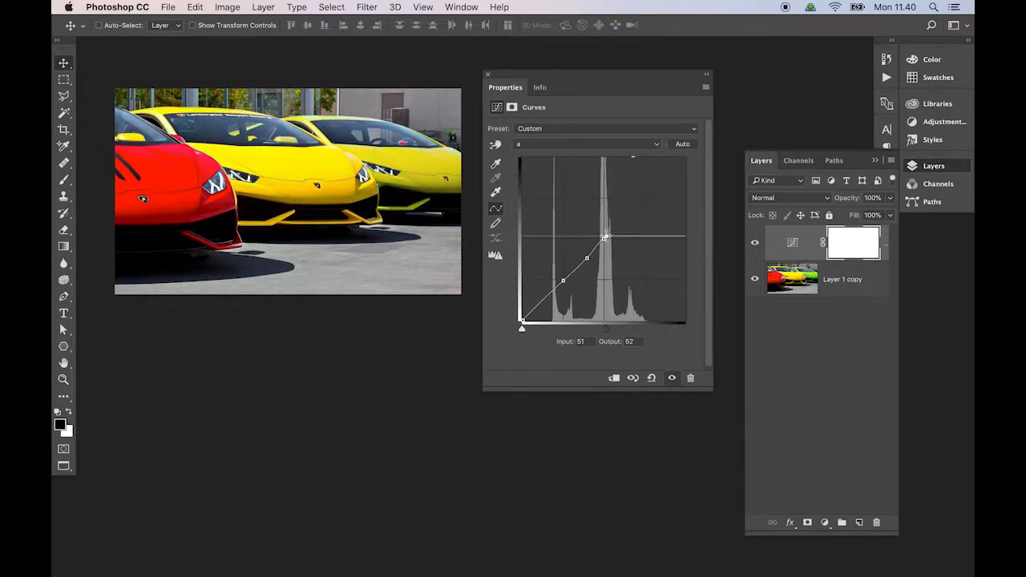
drag(606, 237, 603, 239)
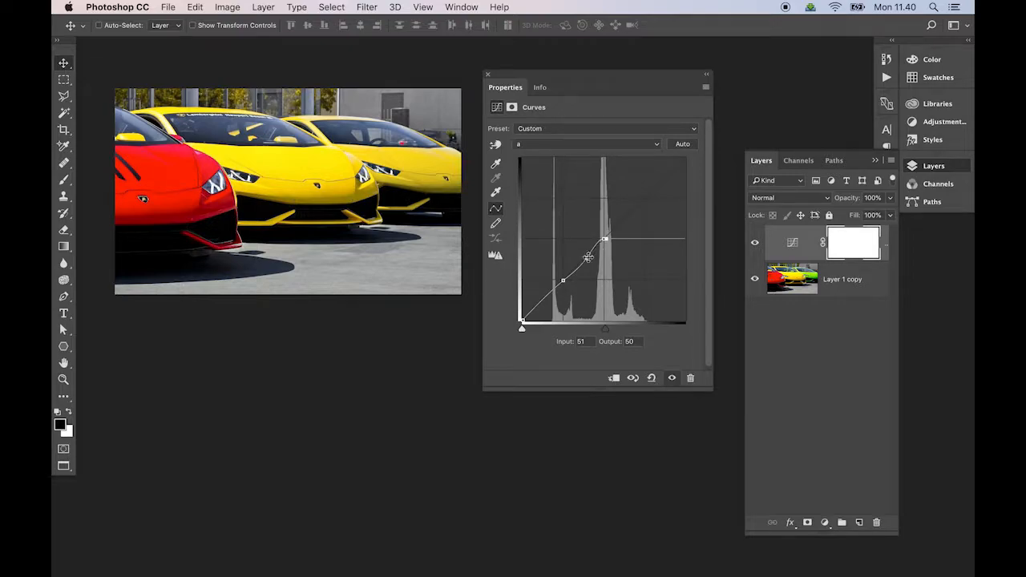
- Flatten the a curve so all three cars look yellow, then show the b-channel curve
drag(589, 256, 563, 280)
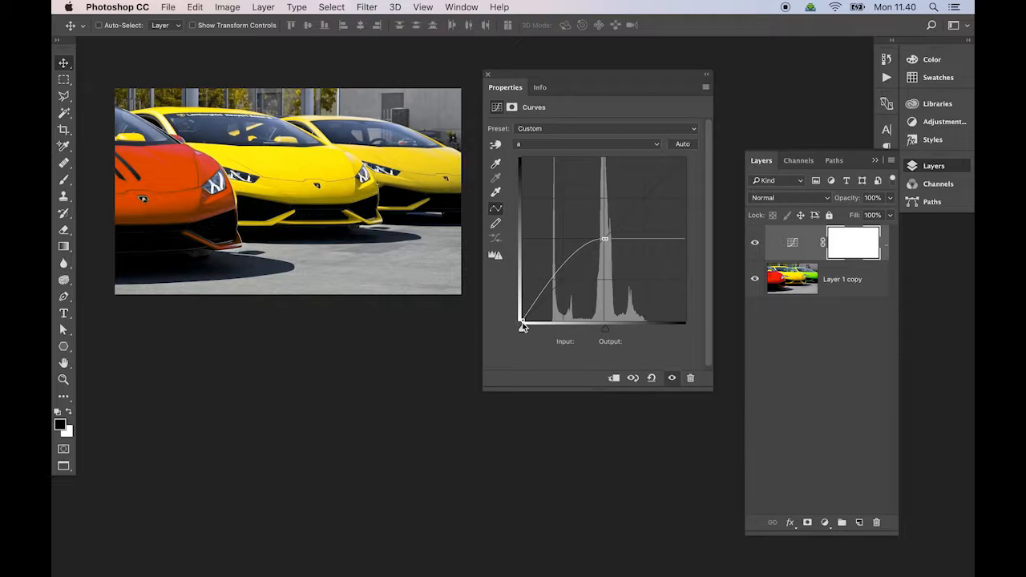
click(521, 324)
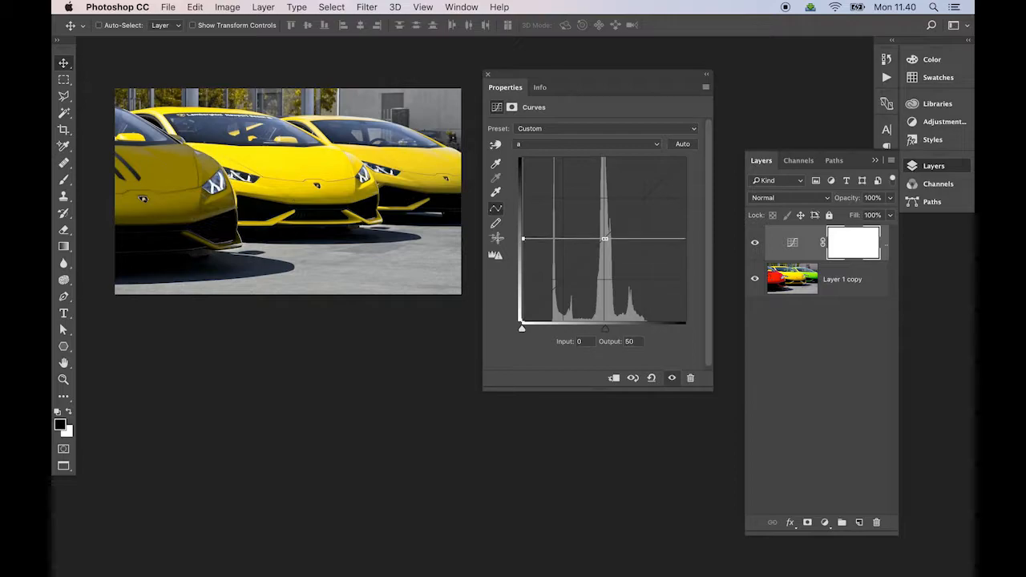
drag(605, 239, 605, 237)
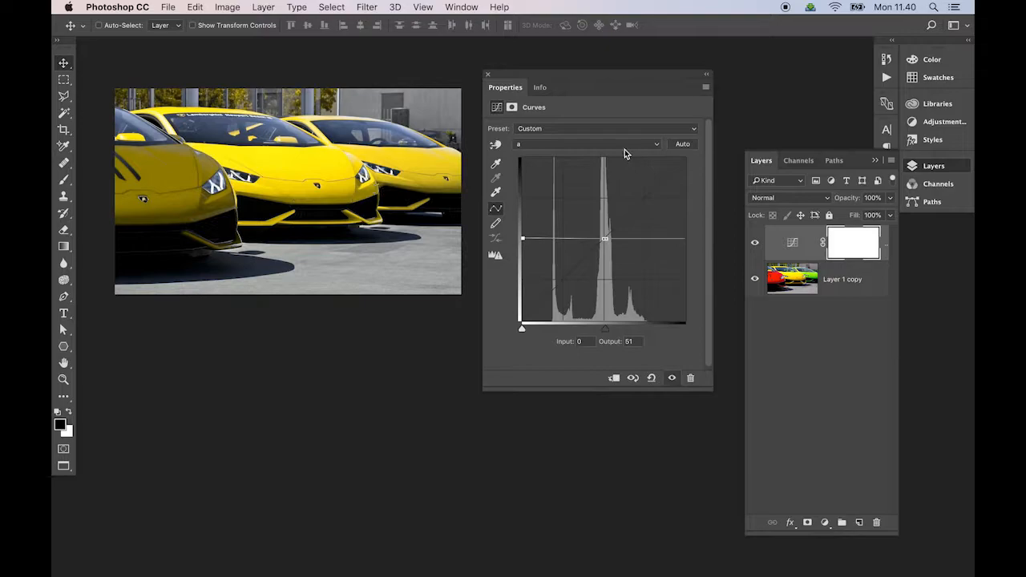
click(587, 143)
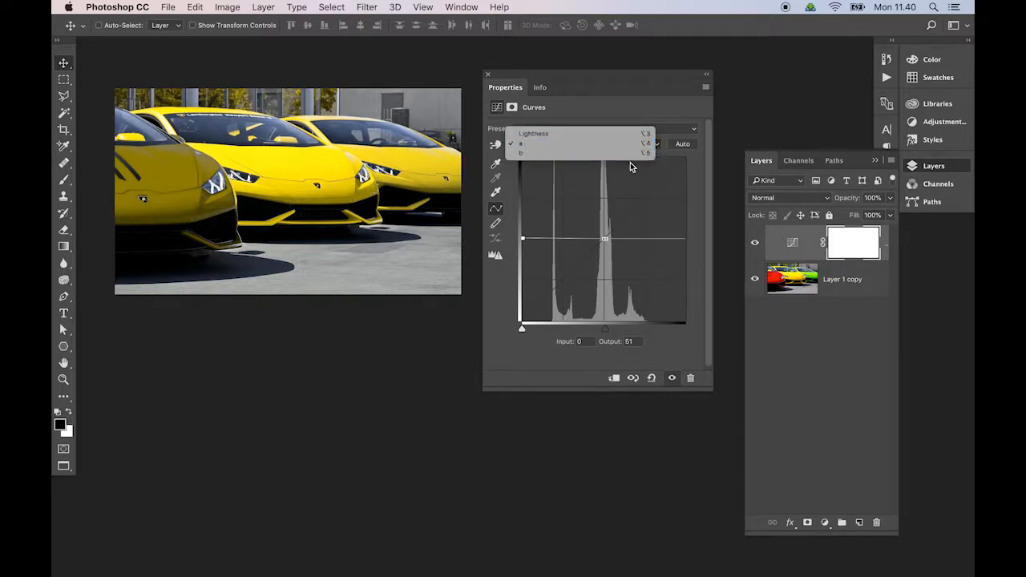
click(520, 153)
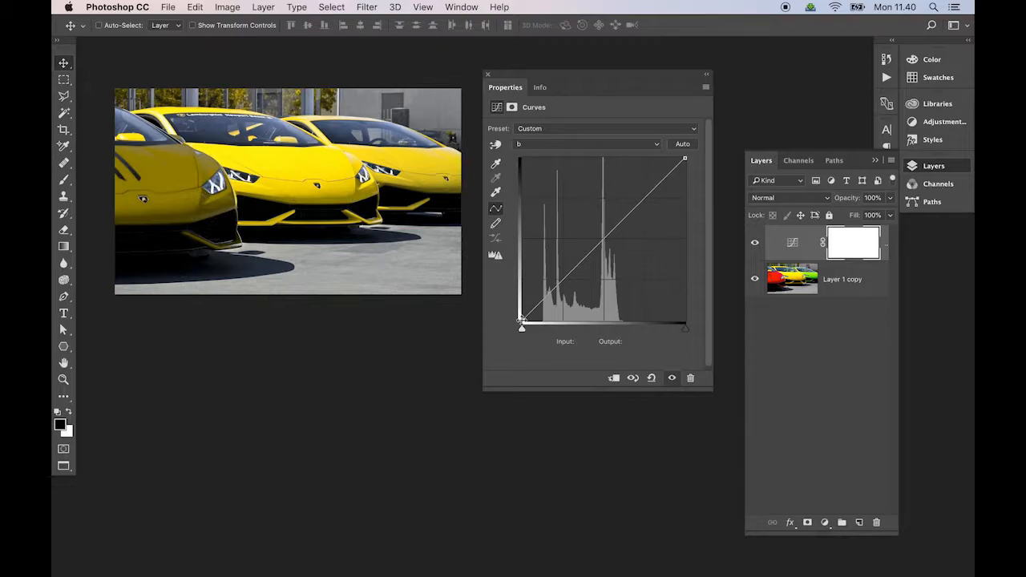
drag(520, 324, 521, 238)
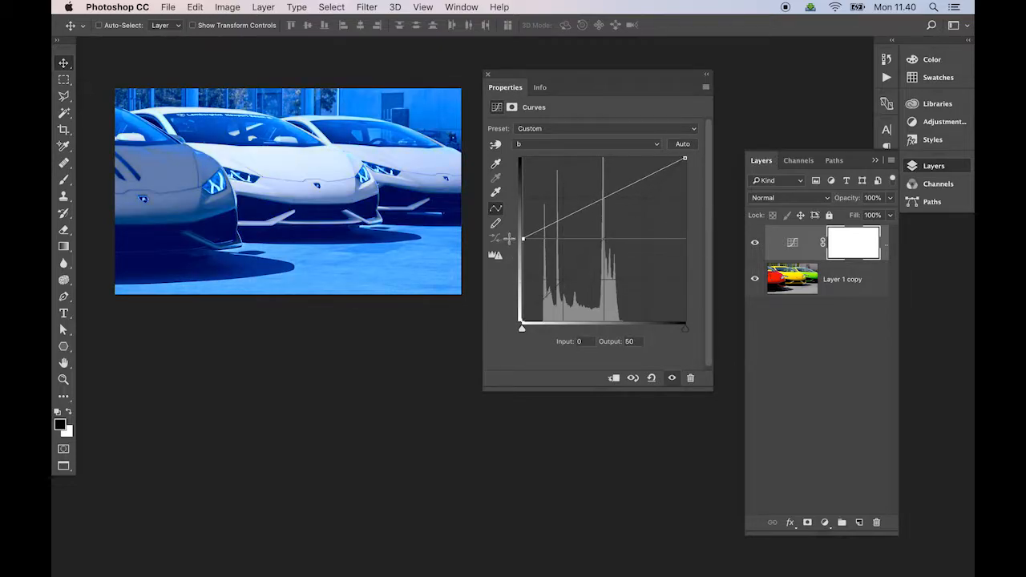
drag(683, 158, 685, 158)
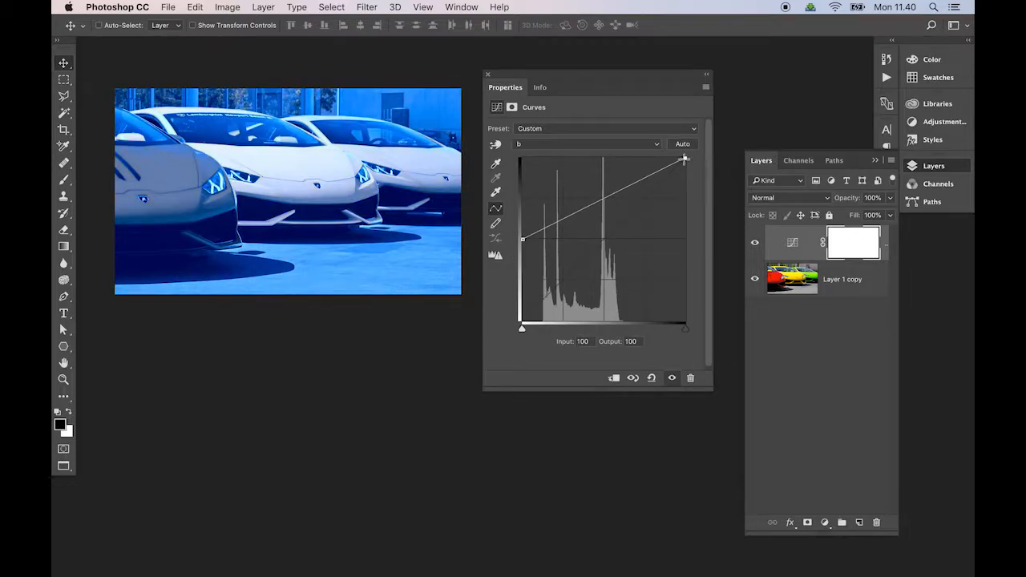
drag(684, 159, 683, 239)
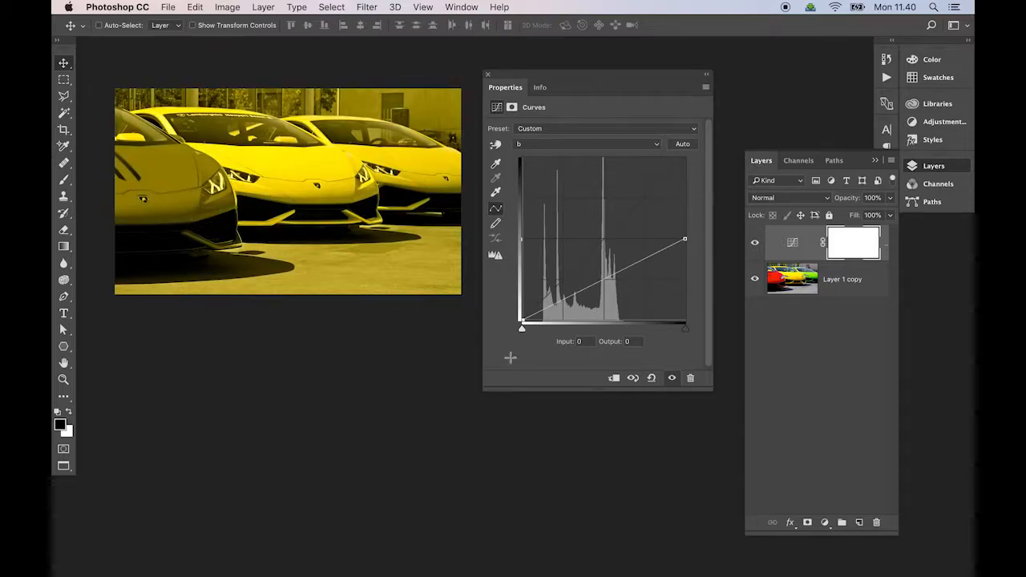
drag(684, 239, 684, 158)
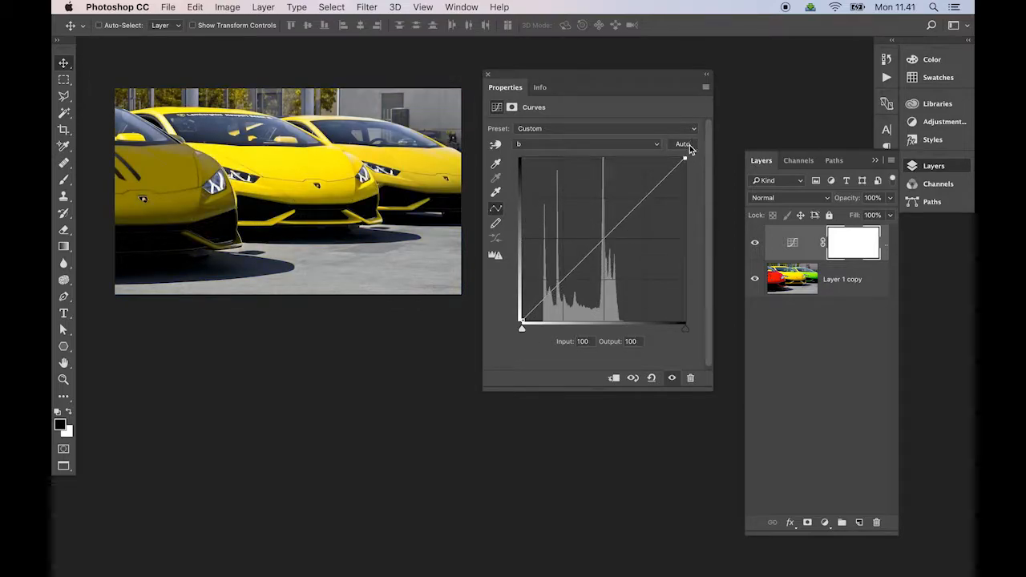
- Select the a channel and try reshaping its curve endpoints, warming then straightening it
click(585, 144)
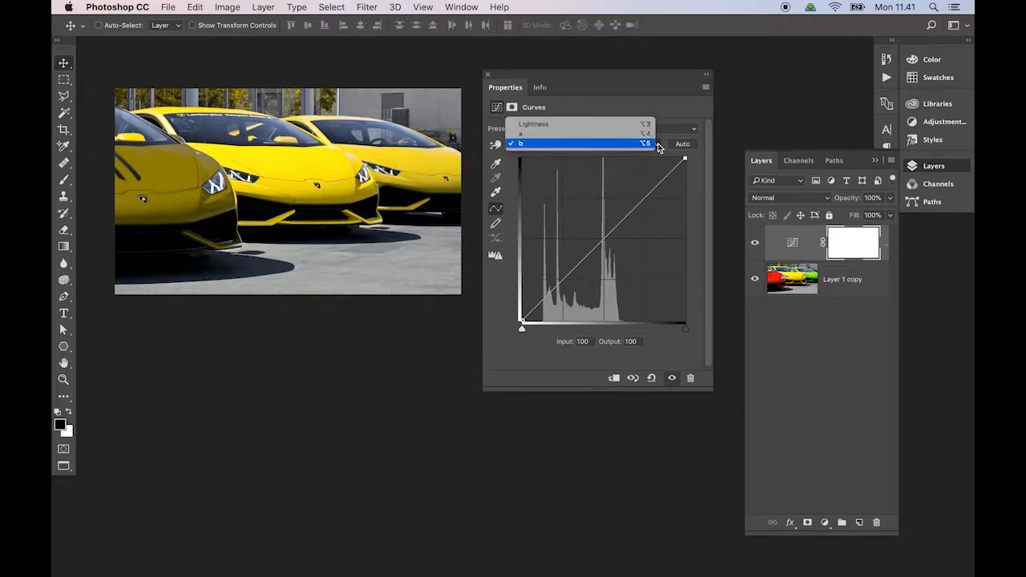
click(519, 133)
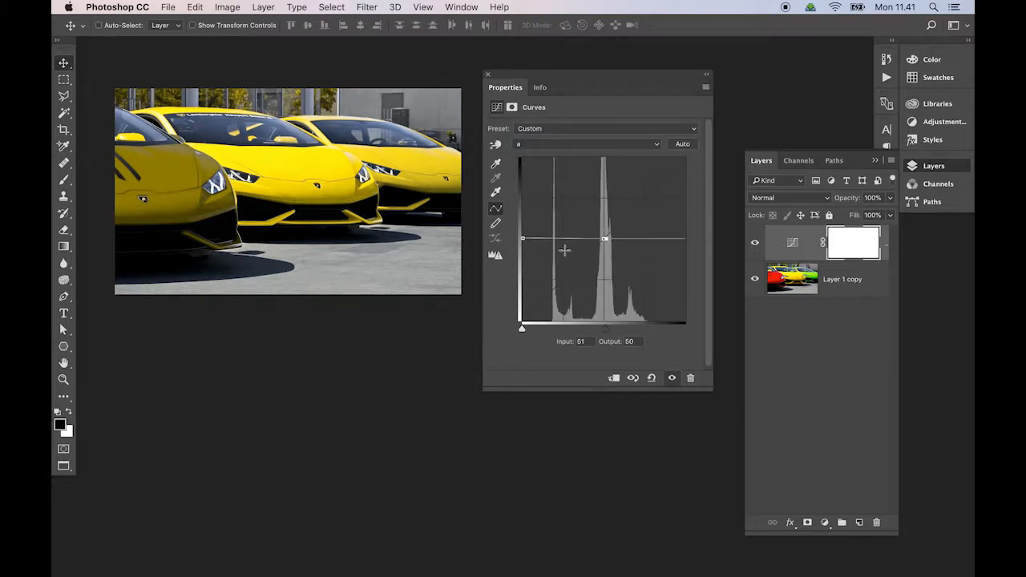
drag(521, 238, 522, 324)
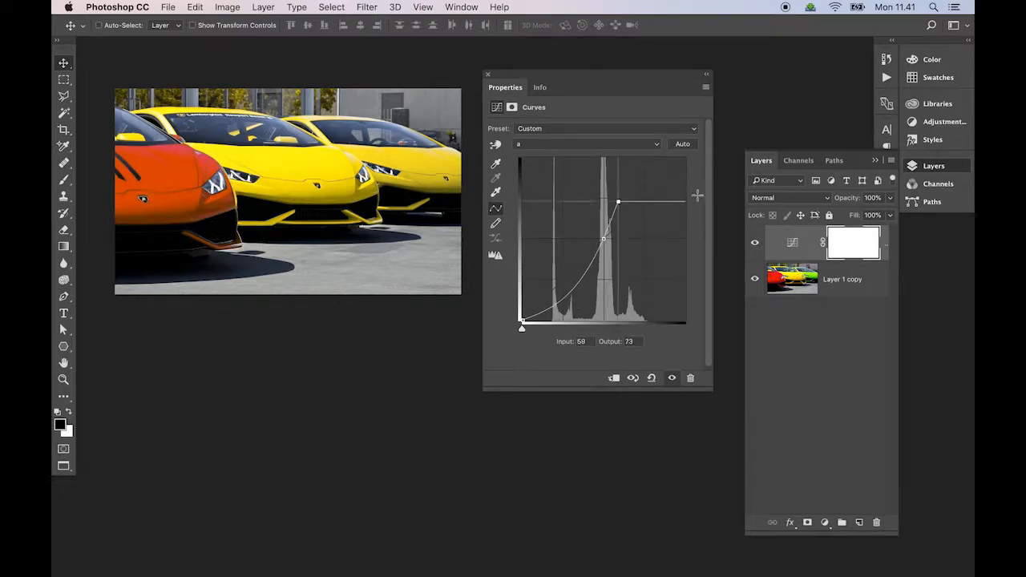
drag(618, 201, 641, 158)
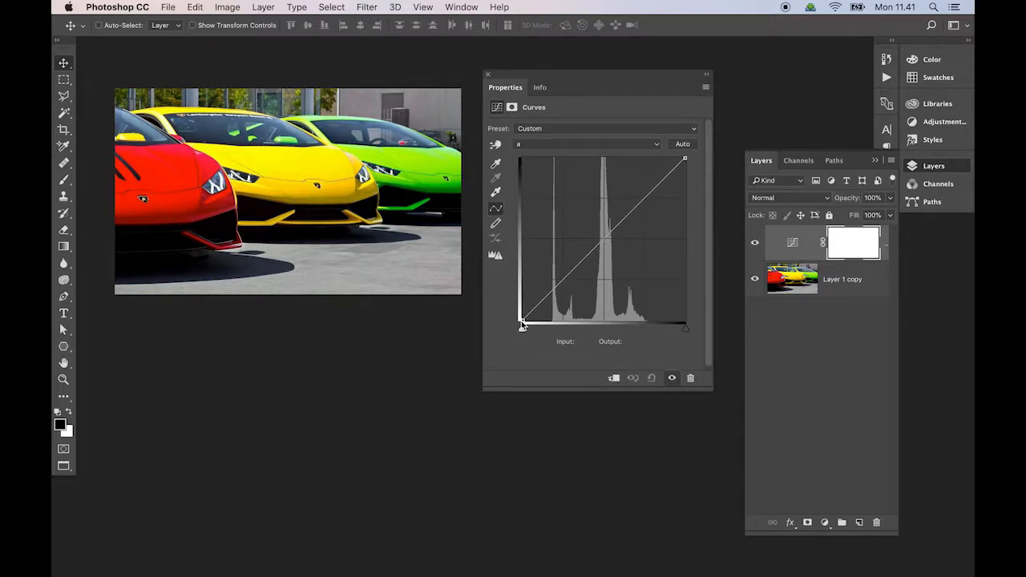
drag(521, 324, 586, 325)
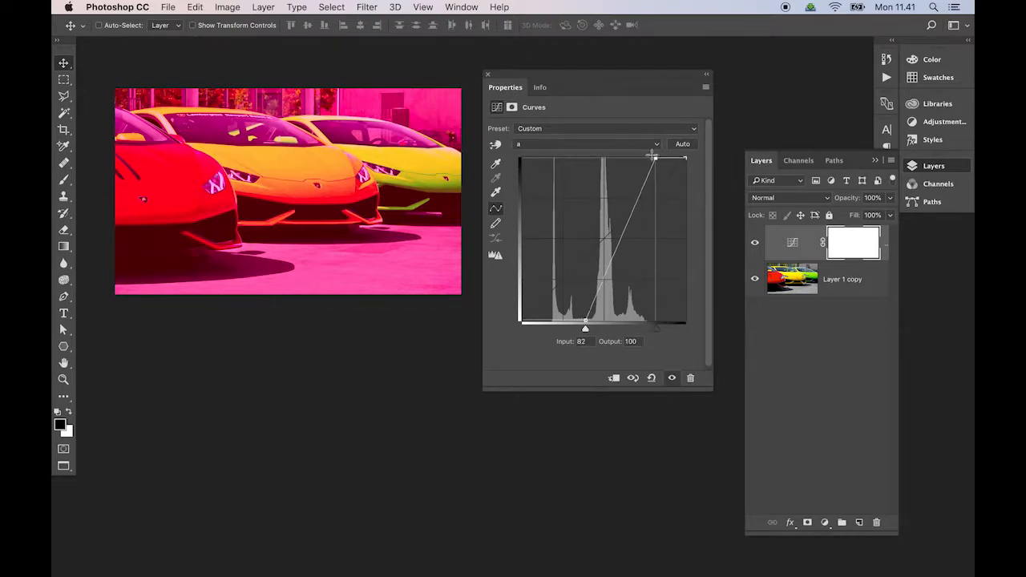
drag(655, 158, 623, 158)
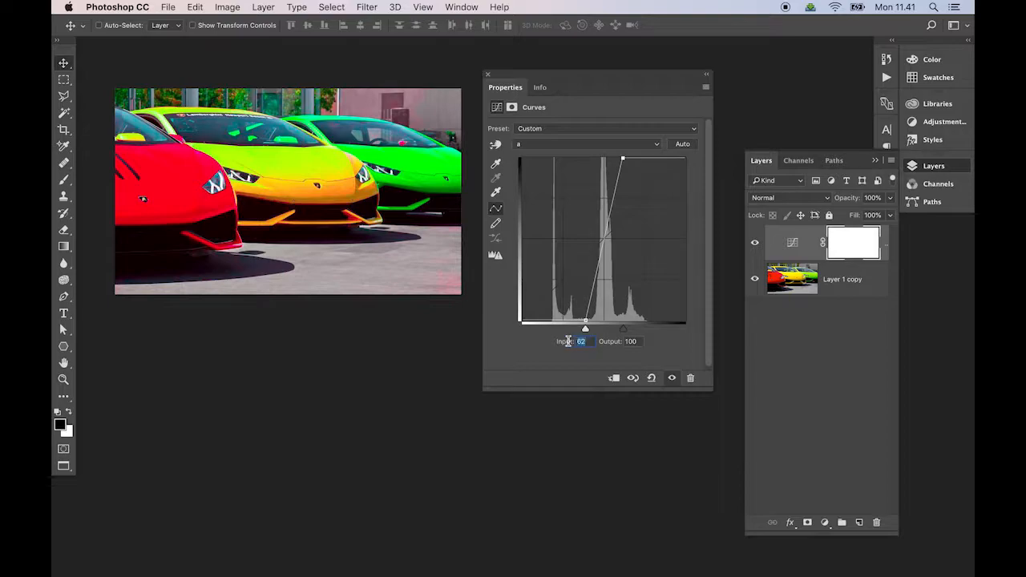
mouse_move(569, 341)
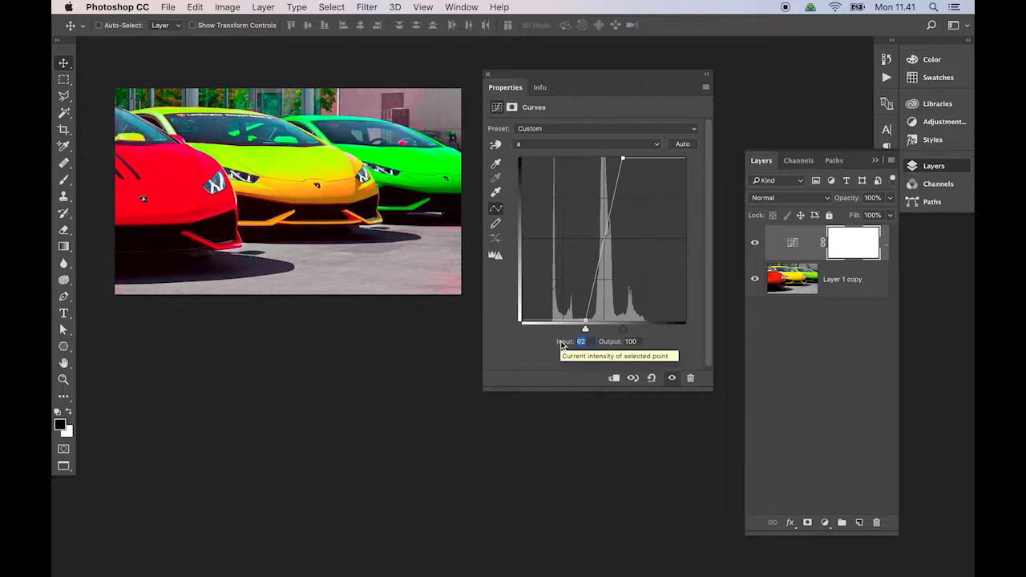
- Invert the a curve so the left car turns green and the right car orange
text(6)
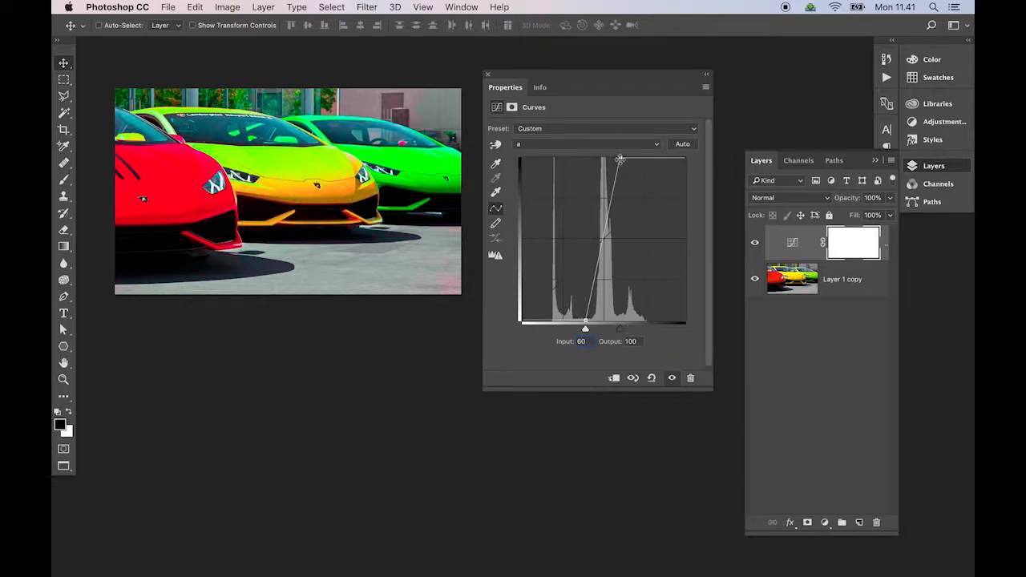
click(580, 341)
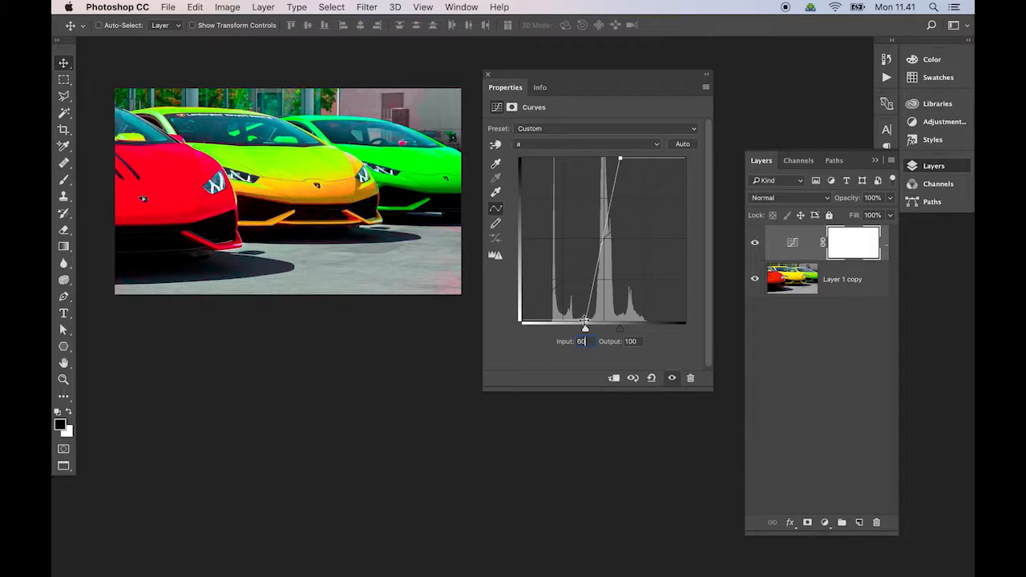
drag(585, 324, 585, 329)
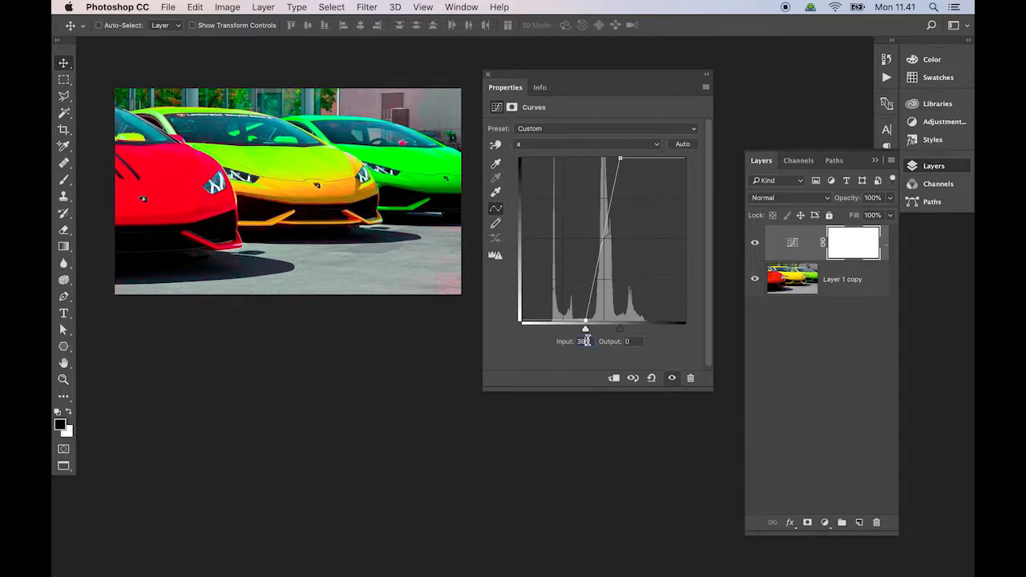
drag(586, 327, 528, 327)
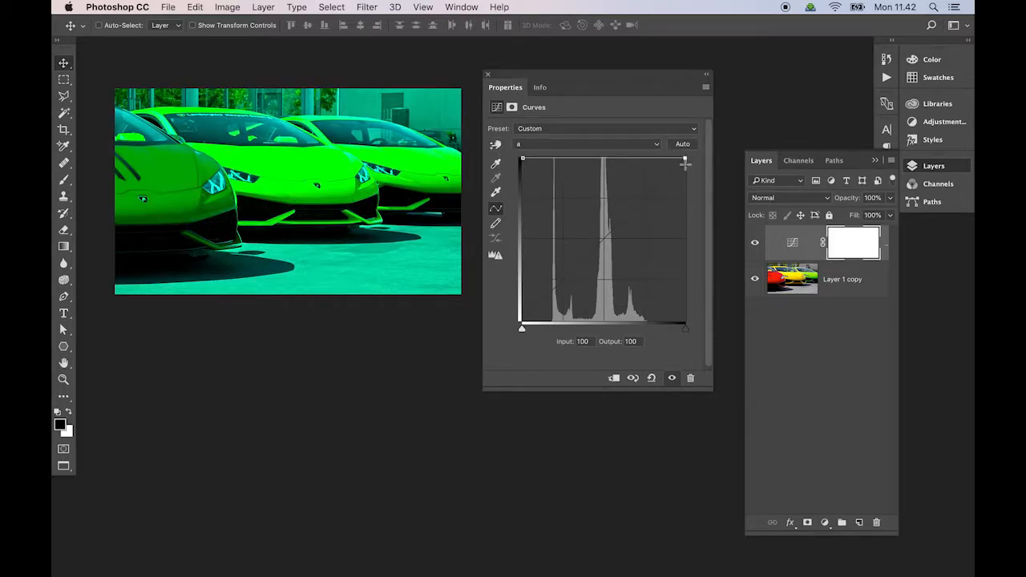
drag(683, 160, 683, 320)
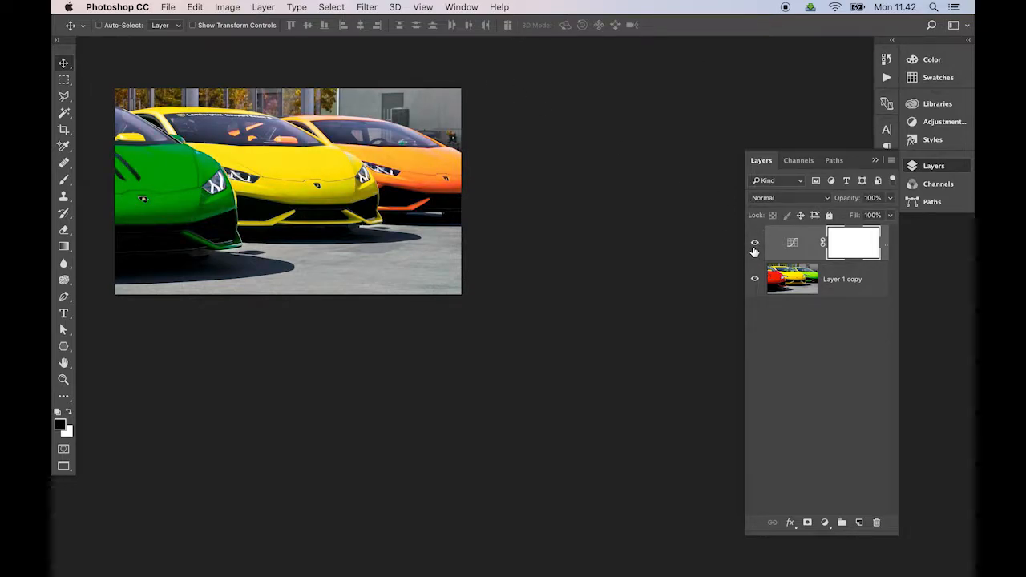
- Close the Layer 1 copy.psb window so the save-changes prompt appears
click(753, 245)
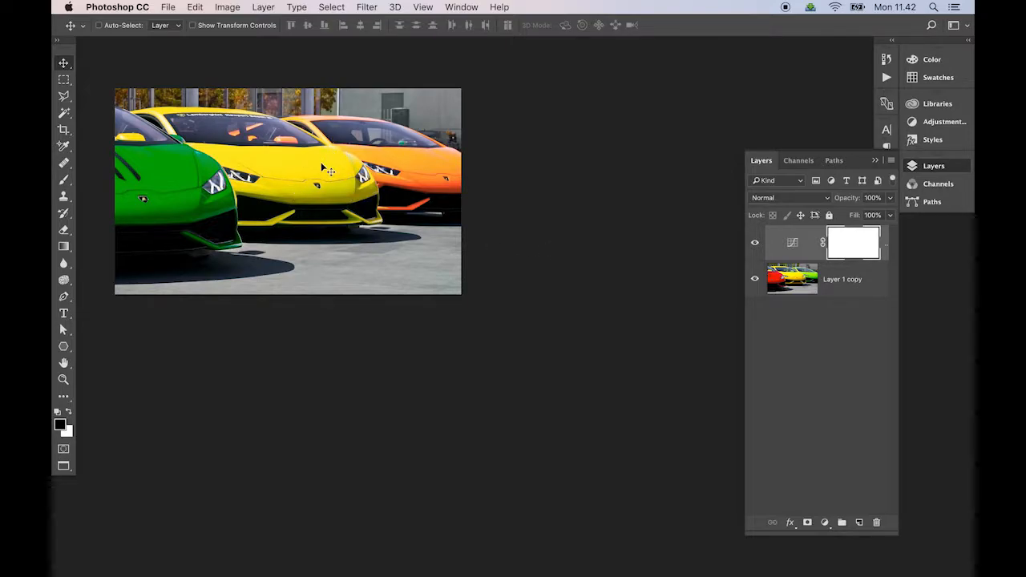
mouse_move(326, 176)
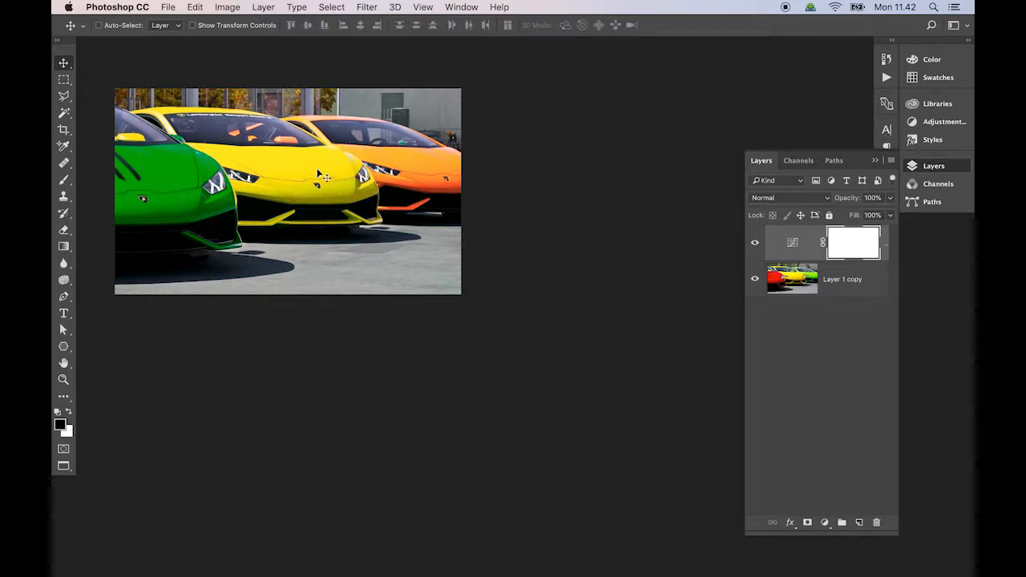
mouse_move(671, 263)
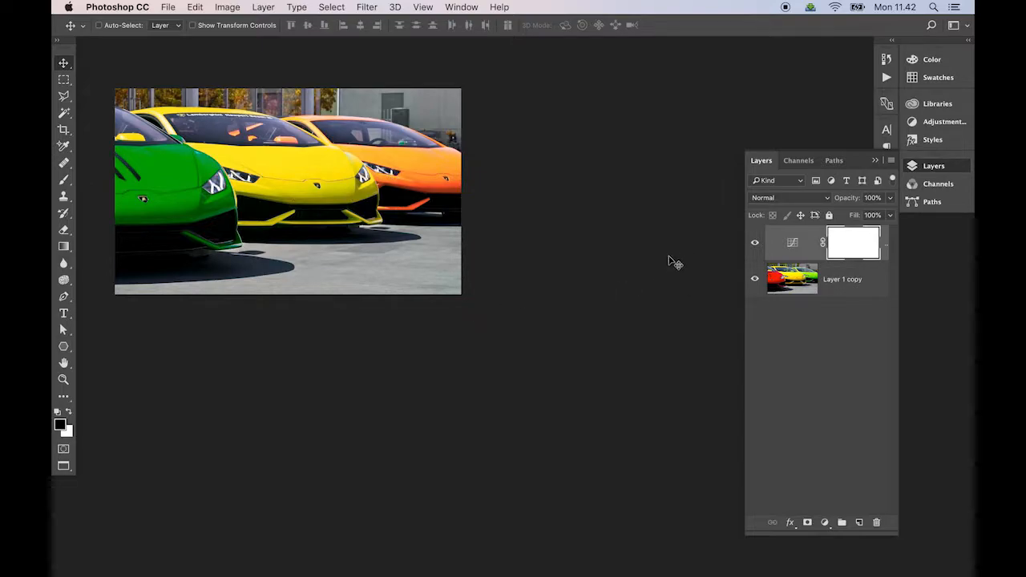
mouse_move(669, 270)
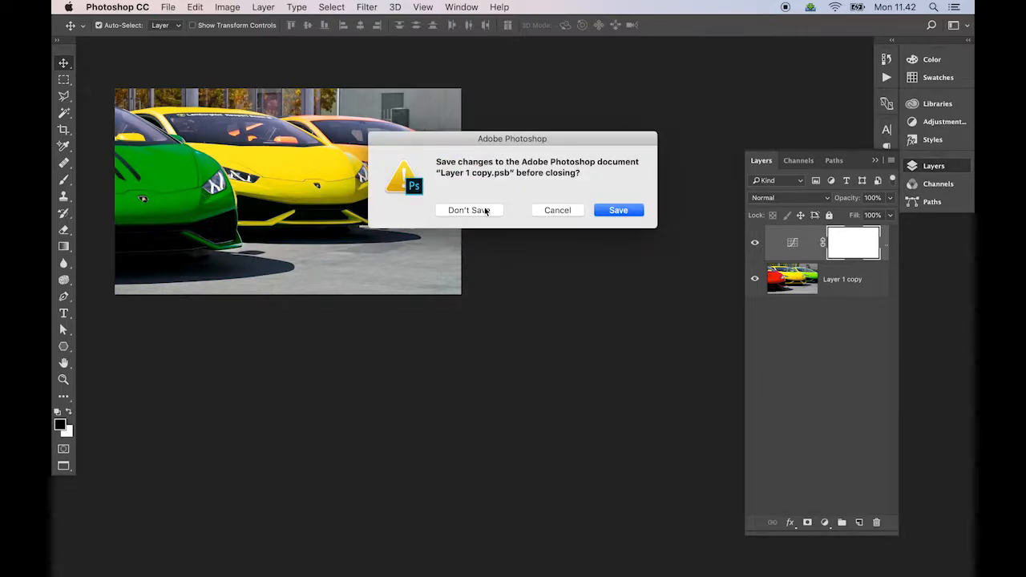
- Discard the smart-object edits and open Layer 1 copy 2's blue-car contents
click(469, 210)
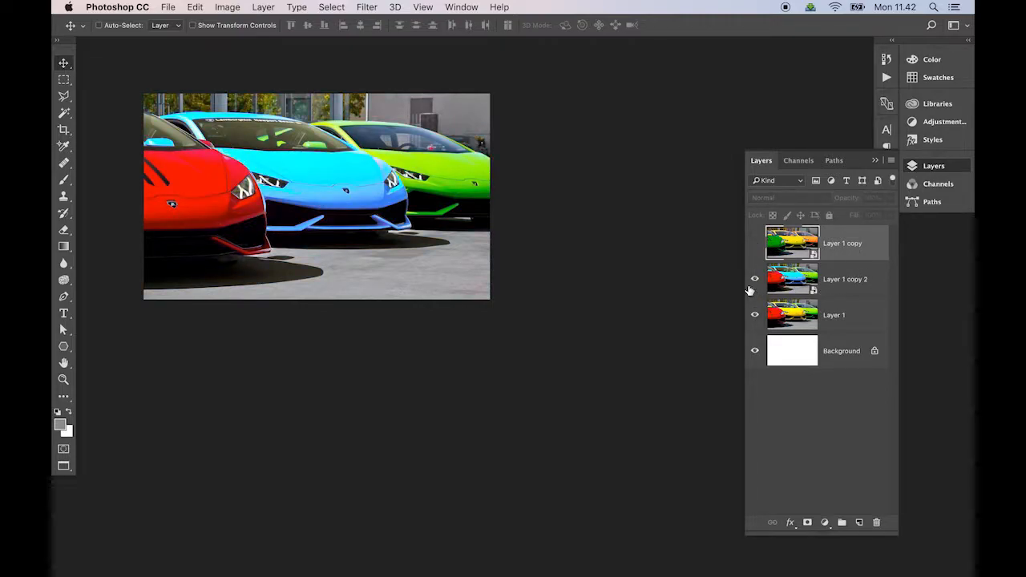
click(754, 279)
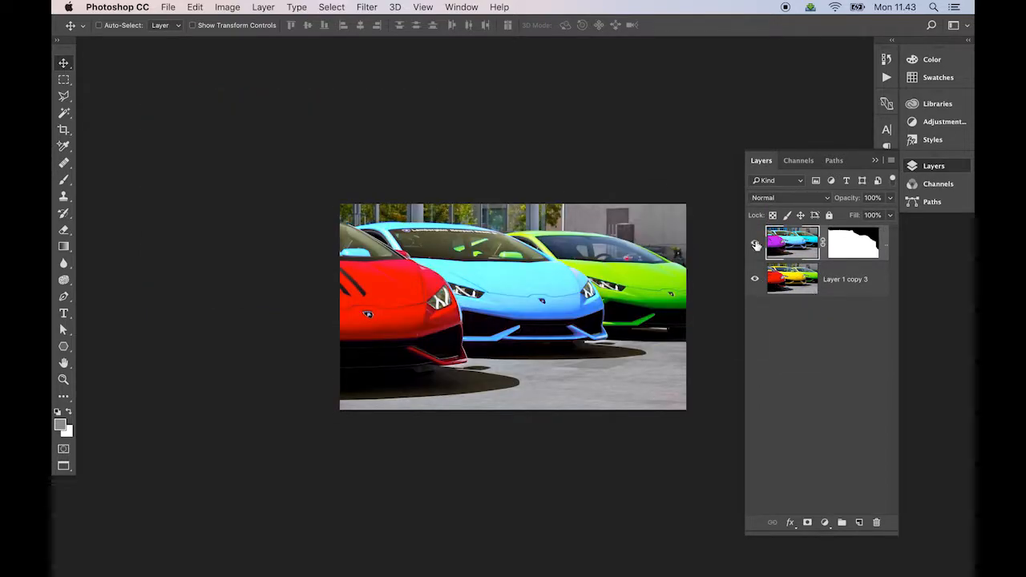
- Select the masked layer and briefly view the document's Lab channels before returning to layers
click(754, 244)
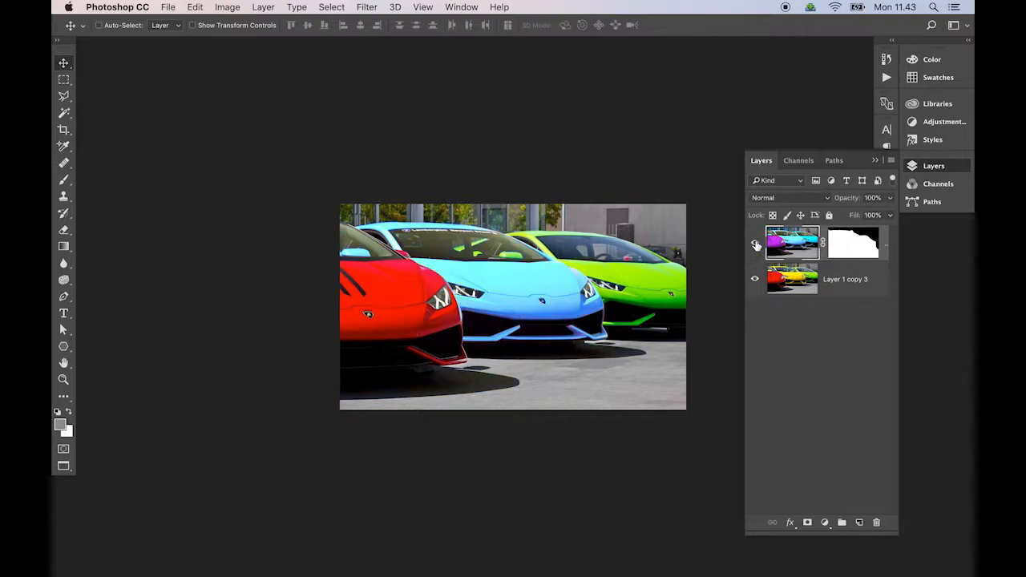
click(754, 243)
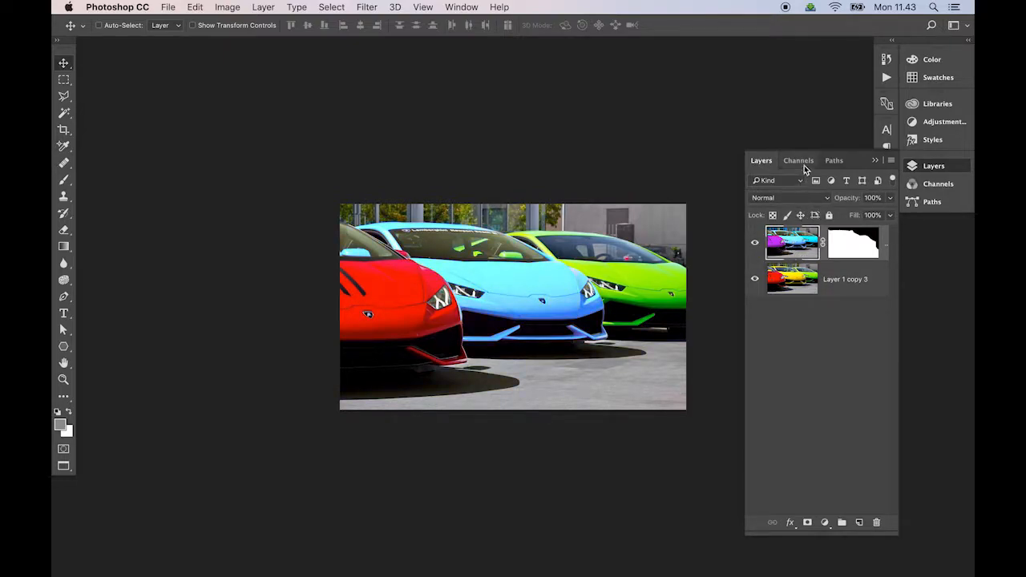
click(799, 161)
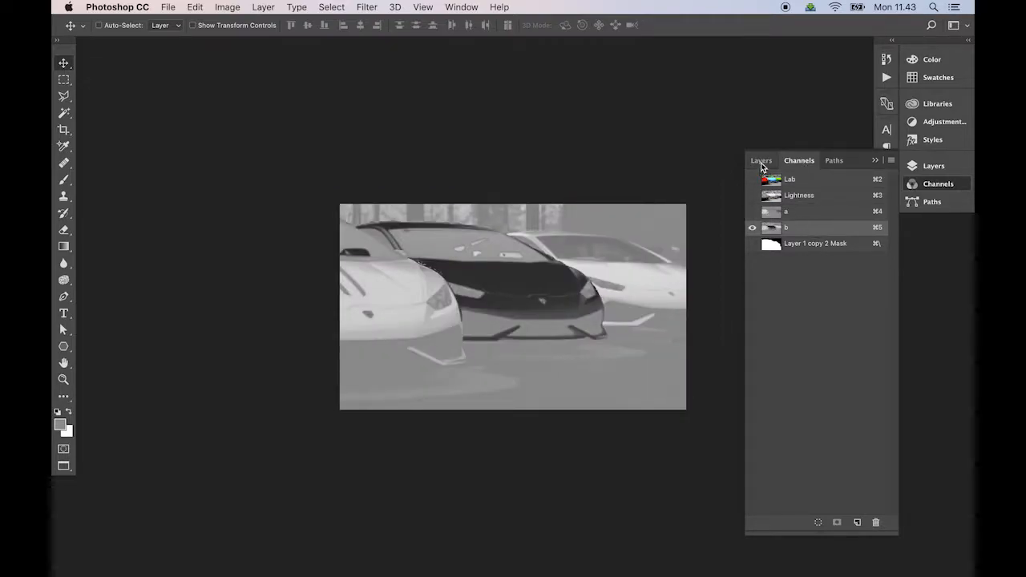
click(760, 161)
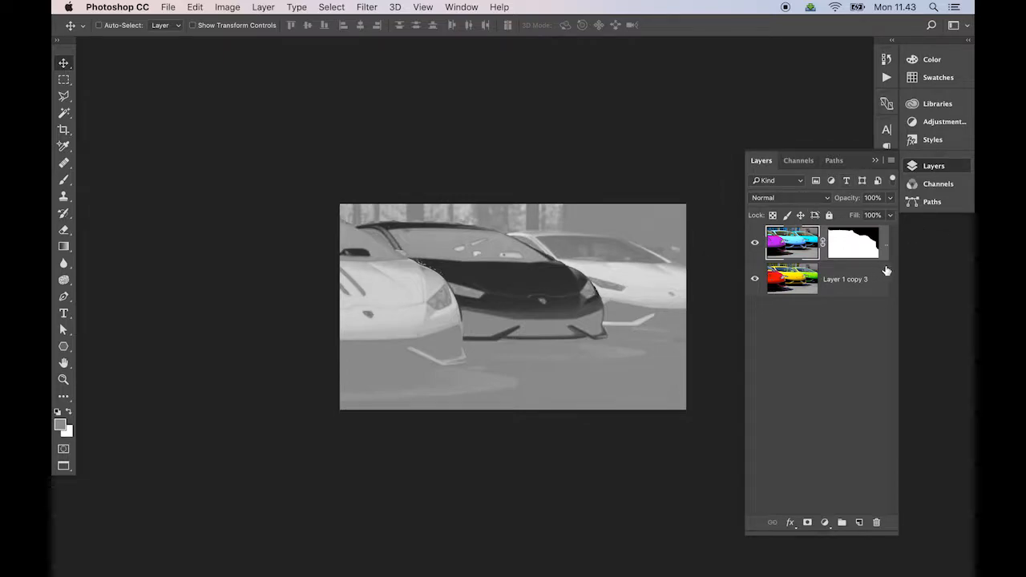
mouse_move(737, 155)
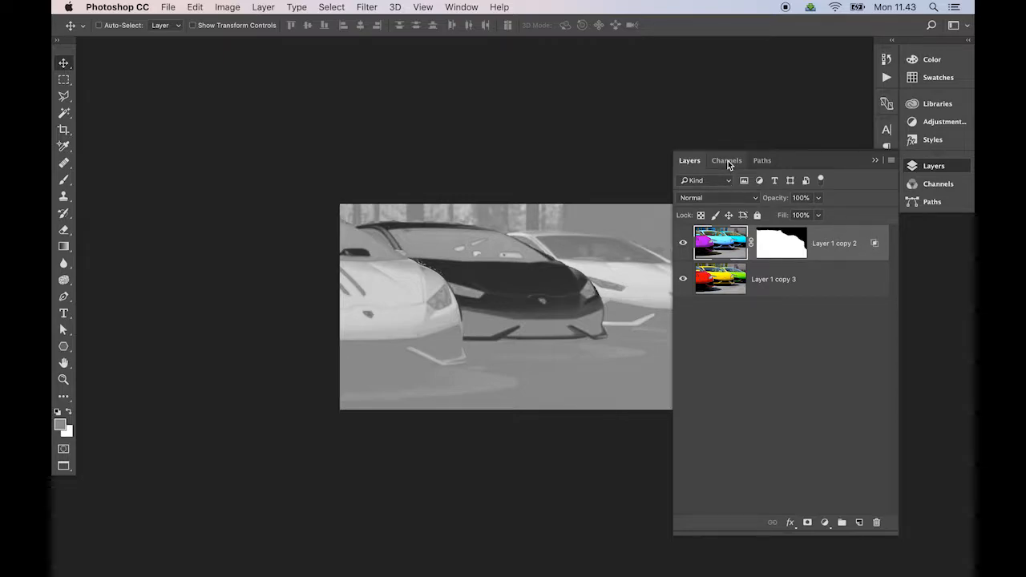
- Disable the blue variant's layer mask, view the b channel alone, then the Lab composite
click(780, 242)
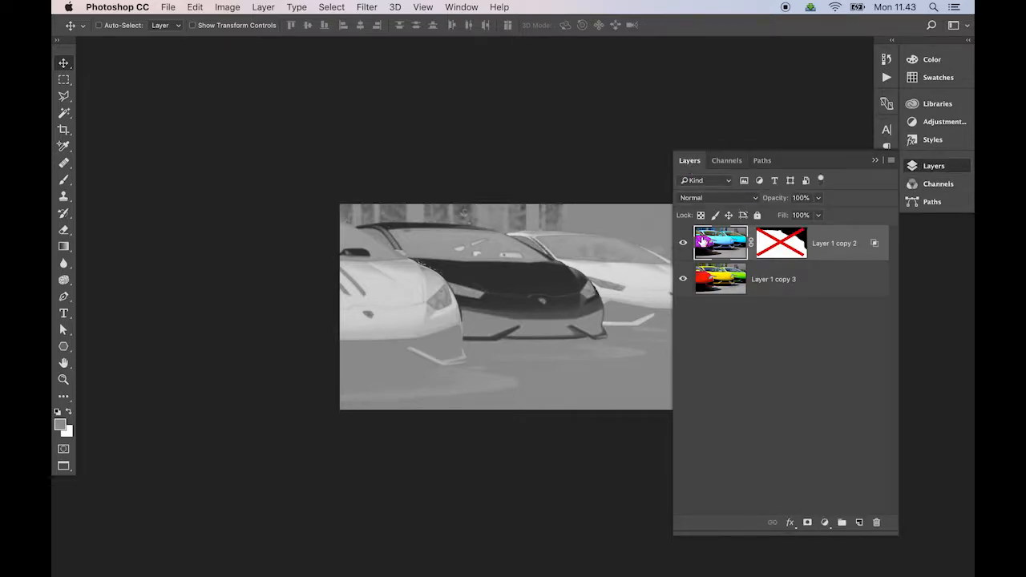
click(726, 159)
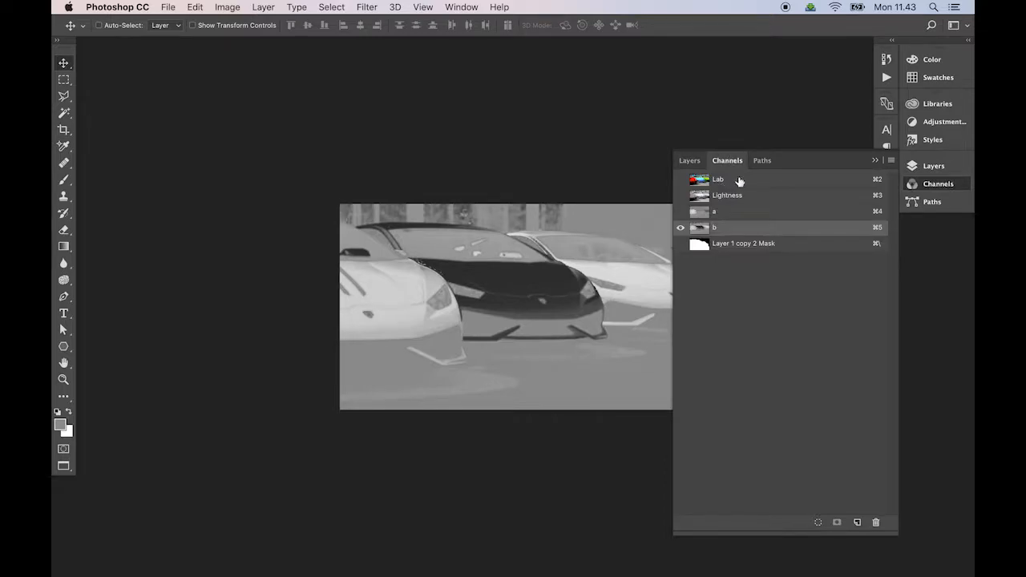
click(690, 161)
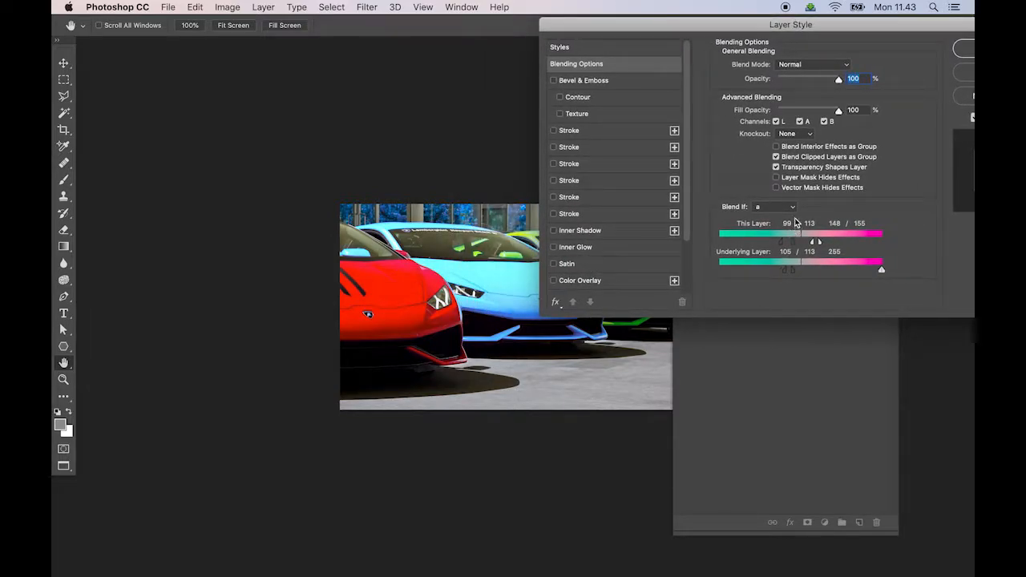
mouse_move(795, 212)
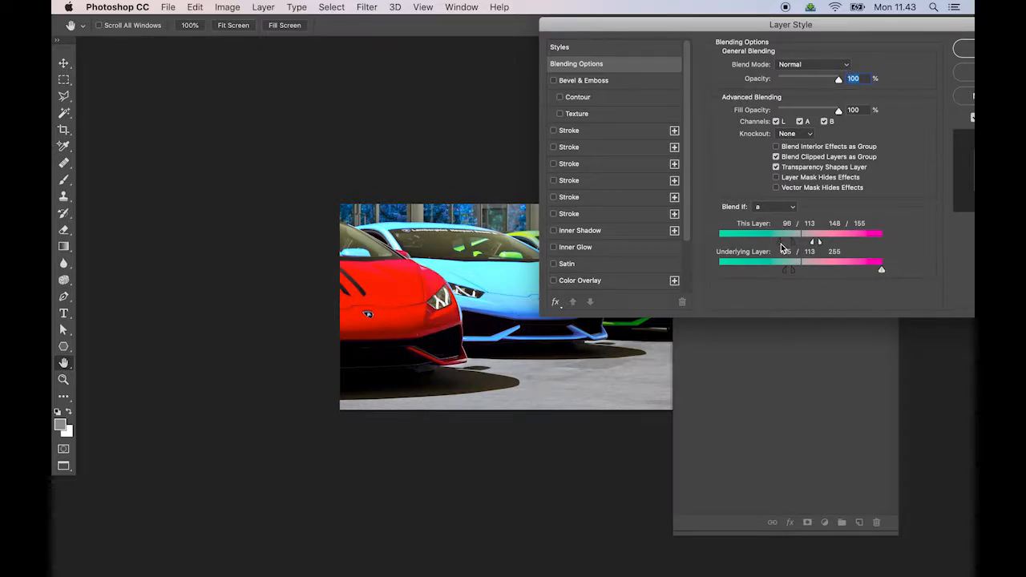
- Reset the This Layer and Underlying Layer a-channel shadow limits to 0
drag(785, 233, 717, 233)
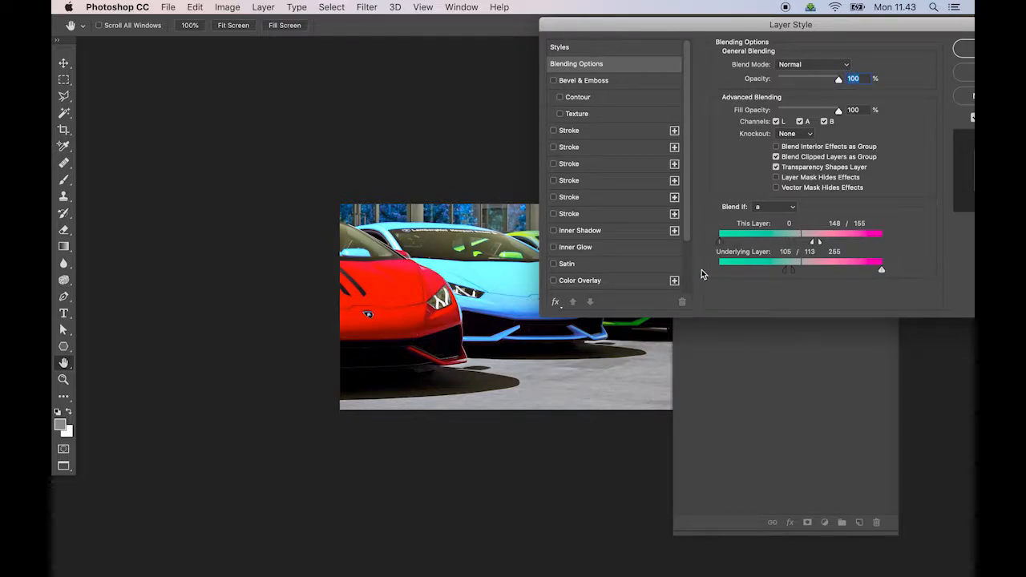
mouse_move(789, 275)
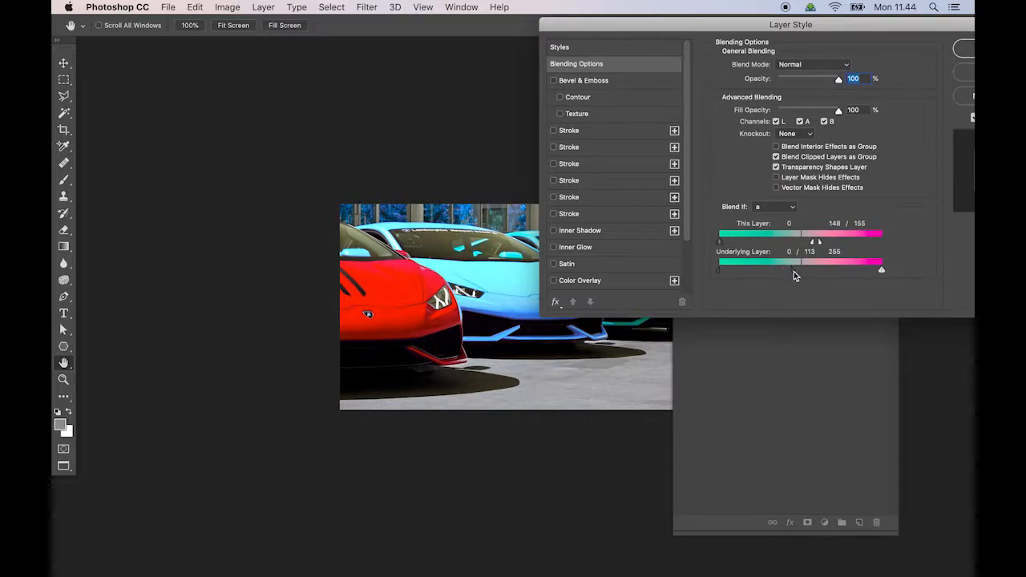
drag(790, 24, 859, 55)
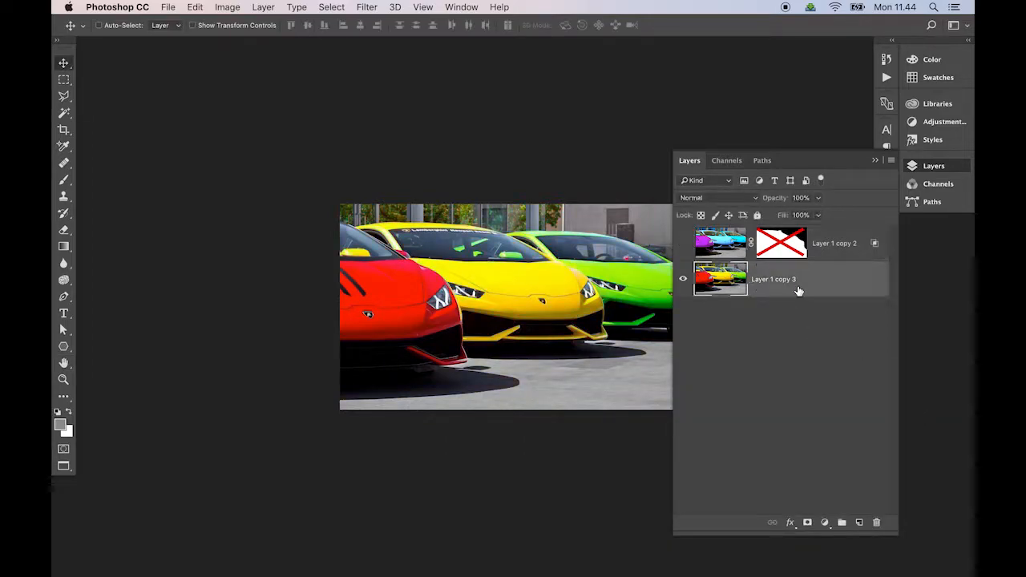
- Invert the b channel in Channels, then return to the Lab composite and the layer list
click(726, 159)
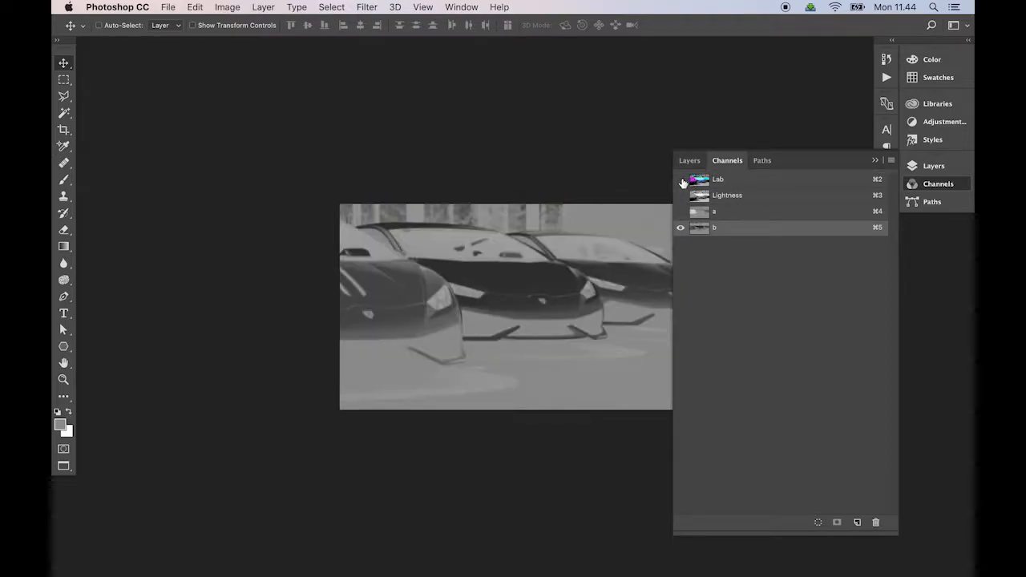
click(680, 179)
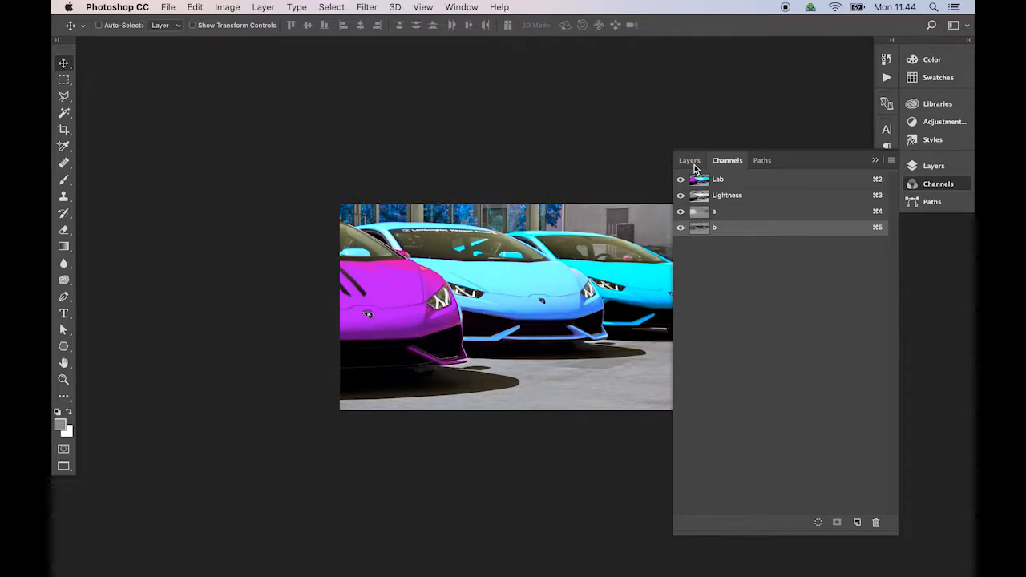
click(689, 160)
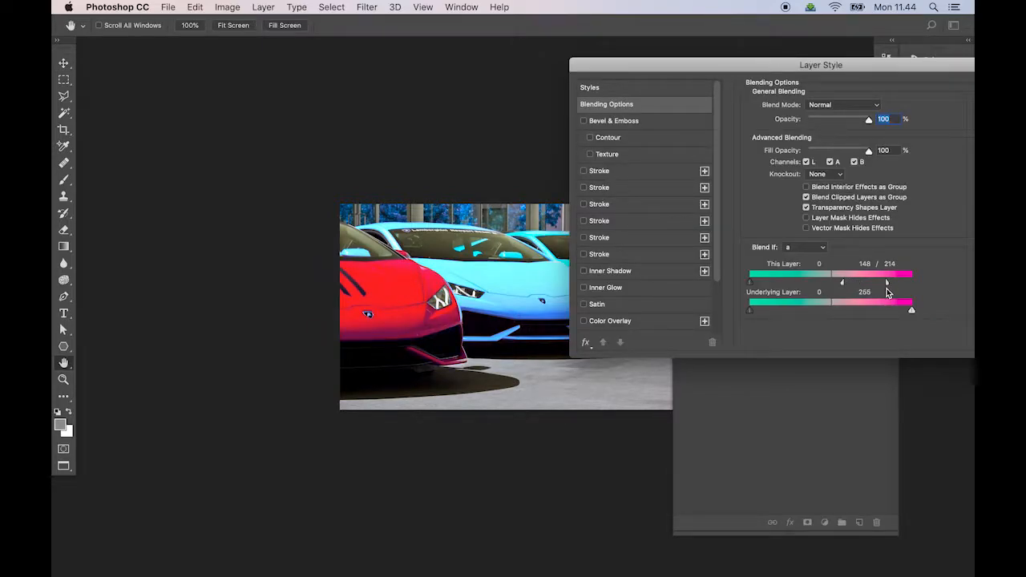
- Split this layer's a-channel highlight limit so the red car returns with a soft transition
drag(885, 282, 912, 282)
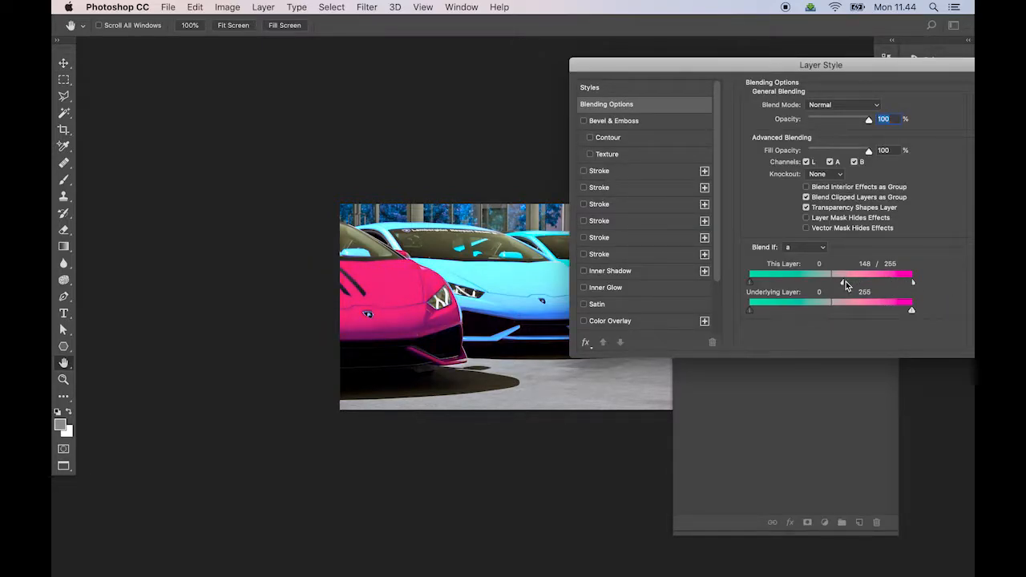
drag(844, 281, 912, 281)
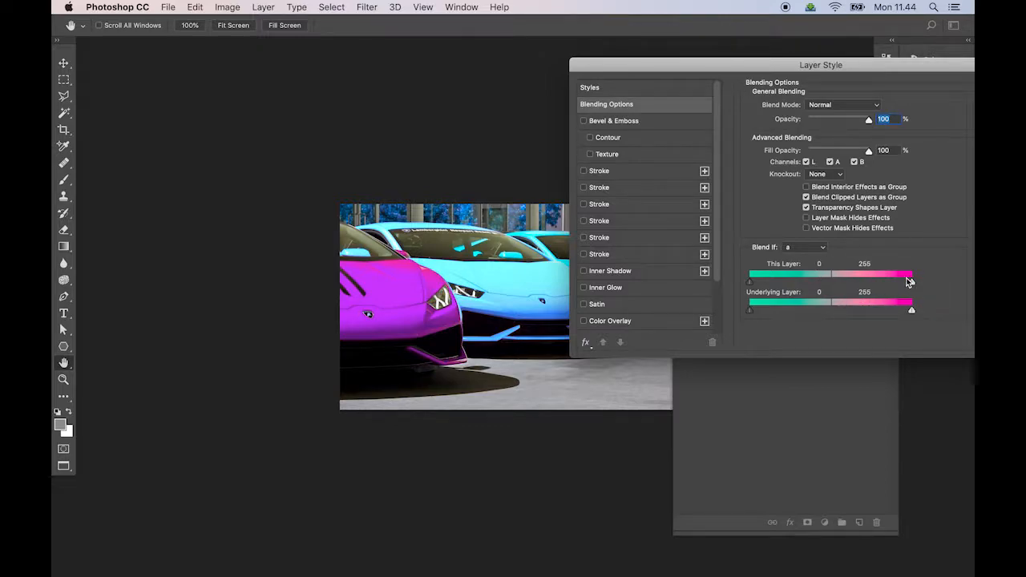
mouse_move(909, 282)
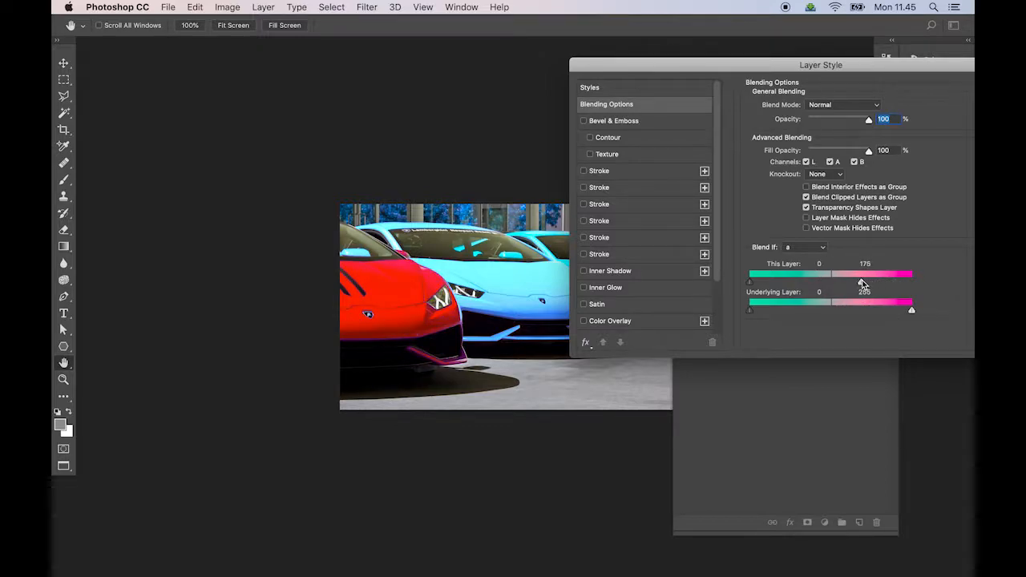
drag(868, 275, 873, 275)
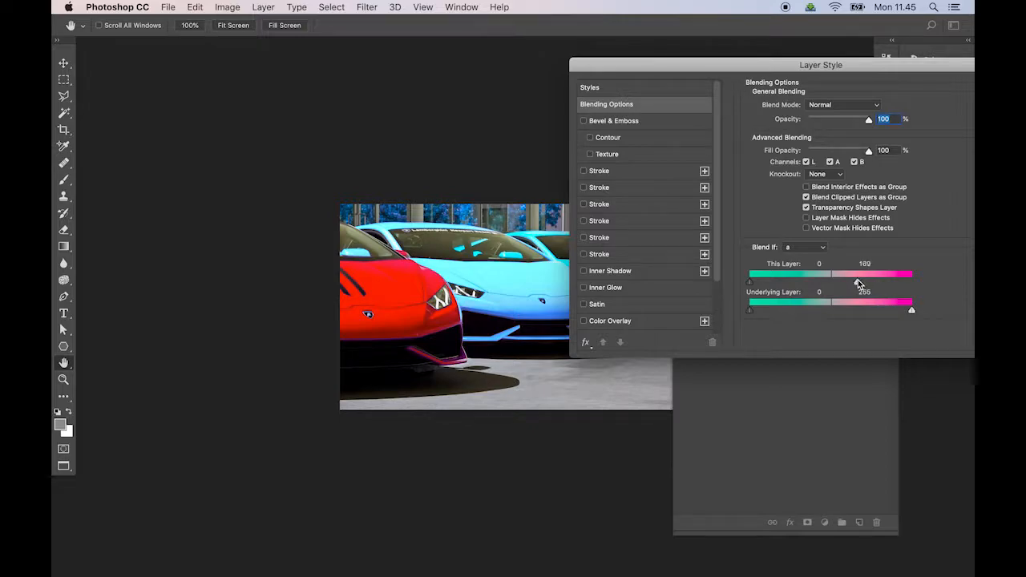
drag(867, 282, 856, 282)
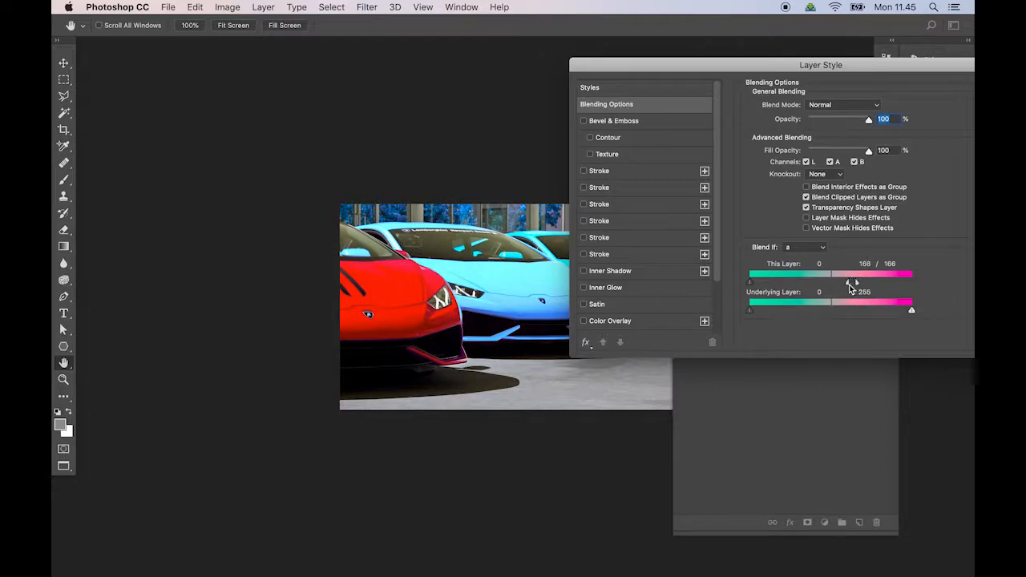
drag(848, 274, 846, 274)
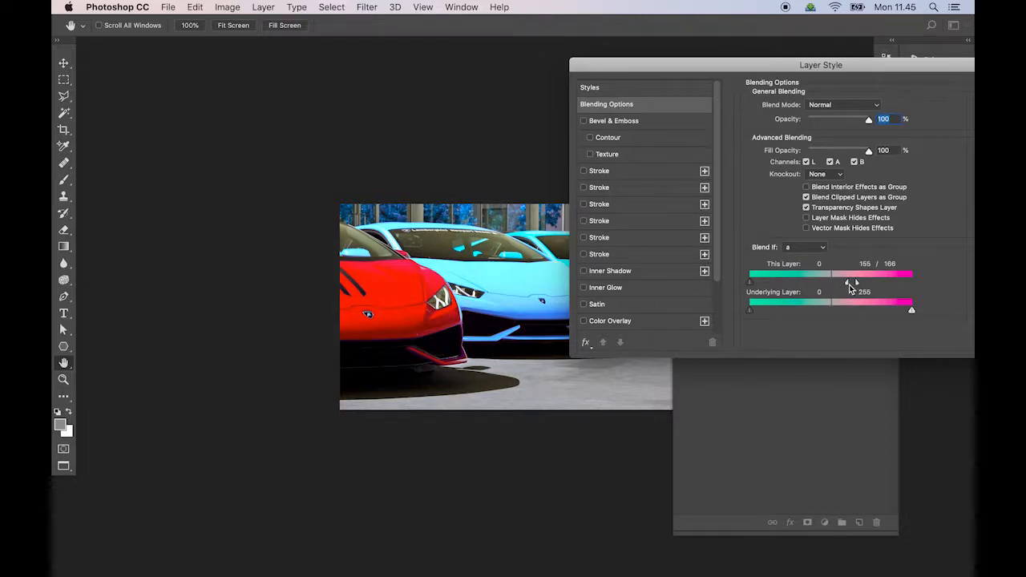
drag(870, 274, 868, 274)
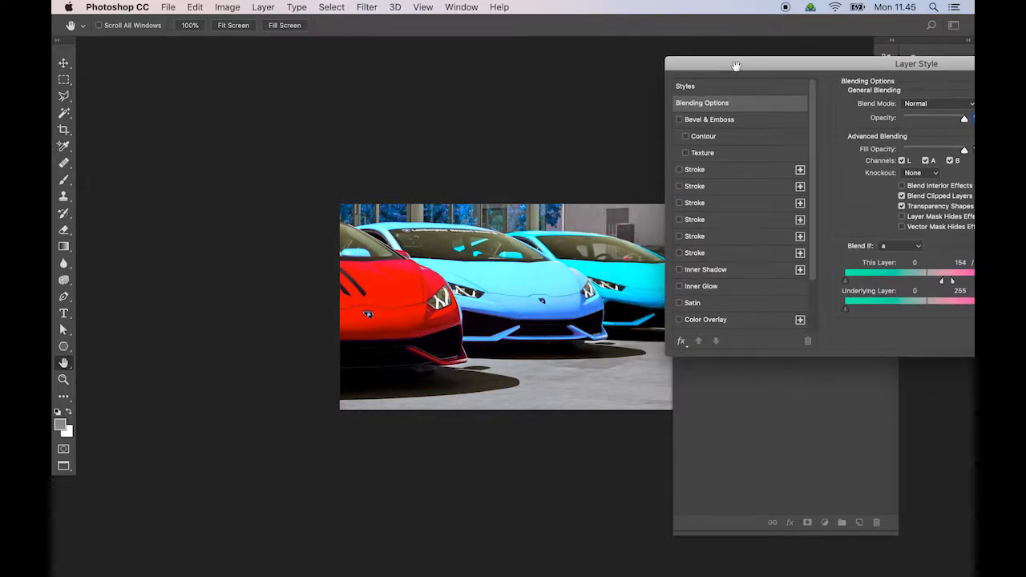
- Test and reset the b-channel slider, then split the a-channel shadow limits to 105/118 and 100/114
click(899, 246)
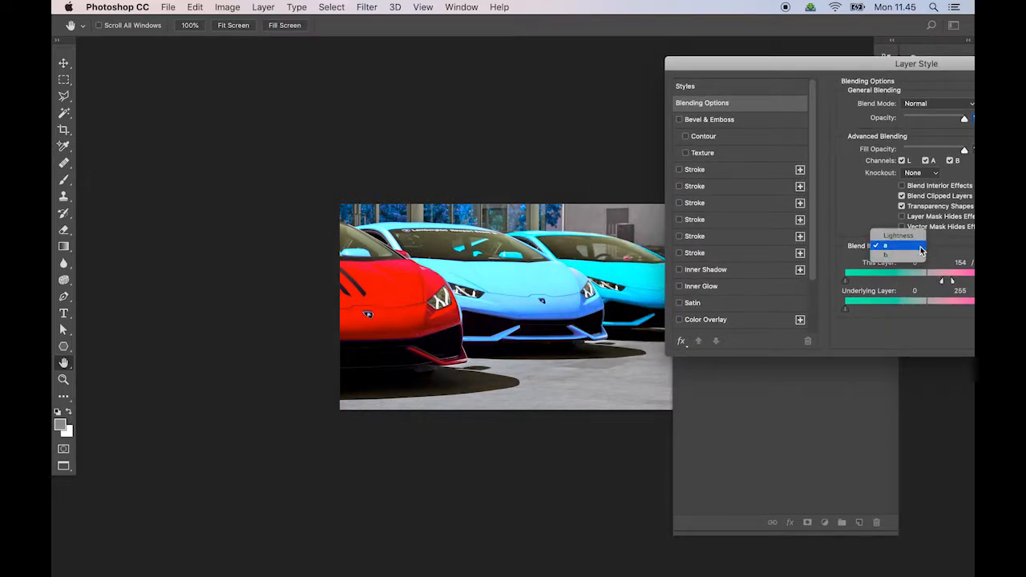
click(885, 254)
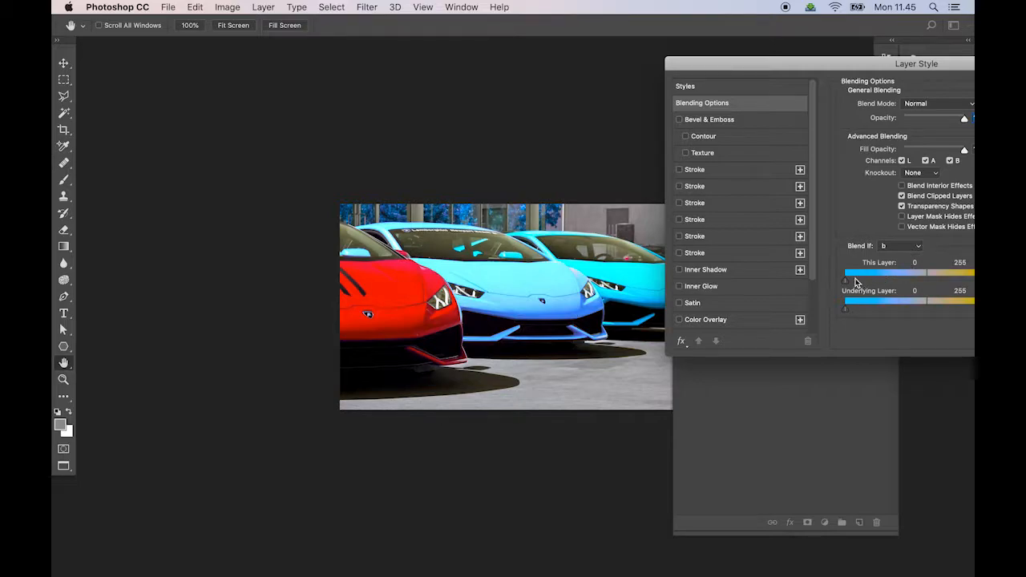
drag(843, 273, 897, 273)
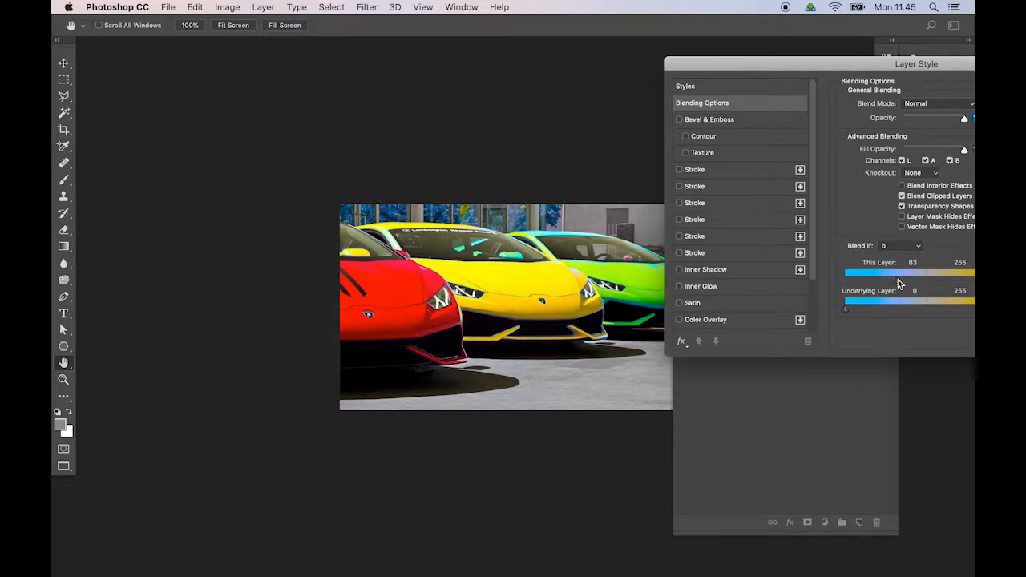
drag(926, 272, 847, 272)
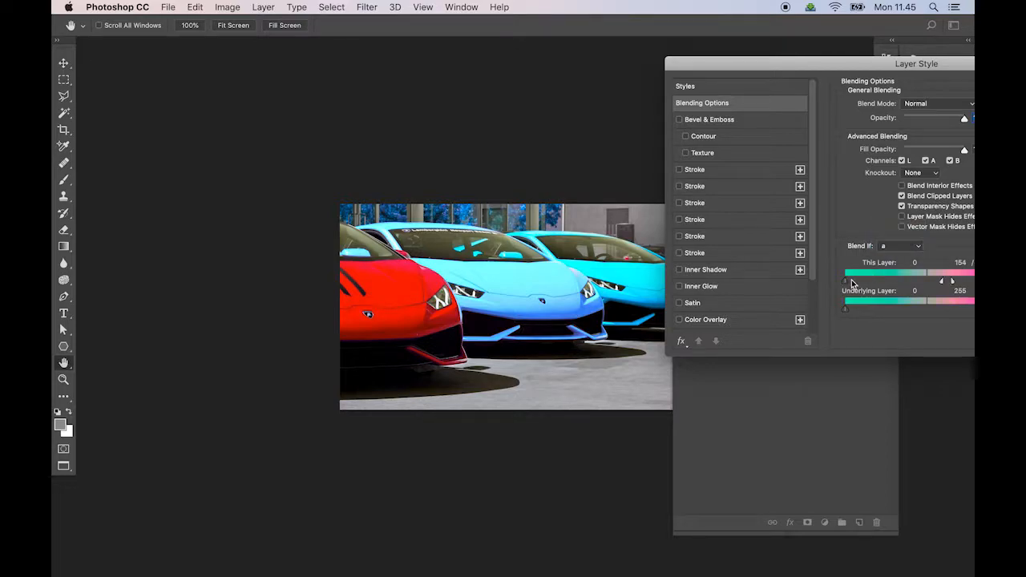
drag(846, 272, 910, 272)
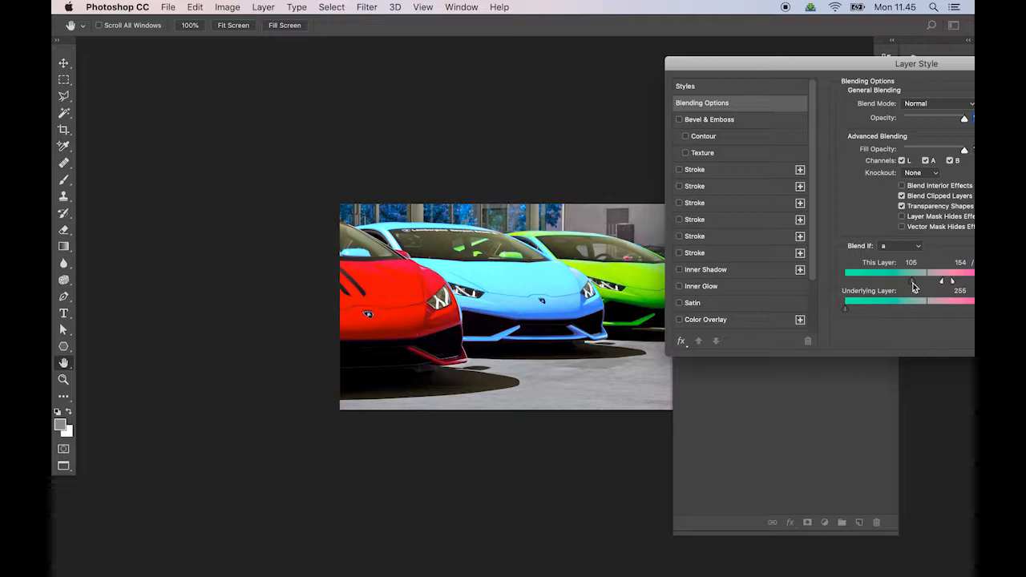
mouse_move(916, 285)
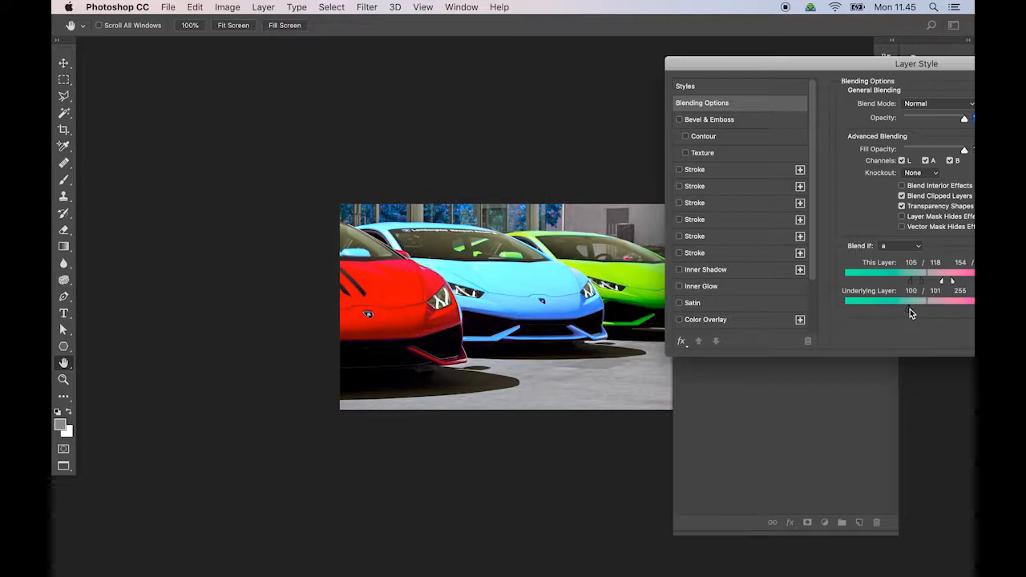
drag(902, 300, 912, 301)
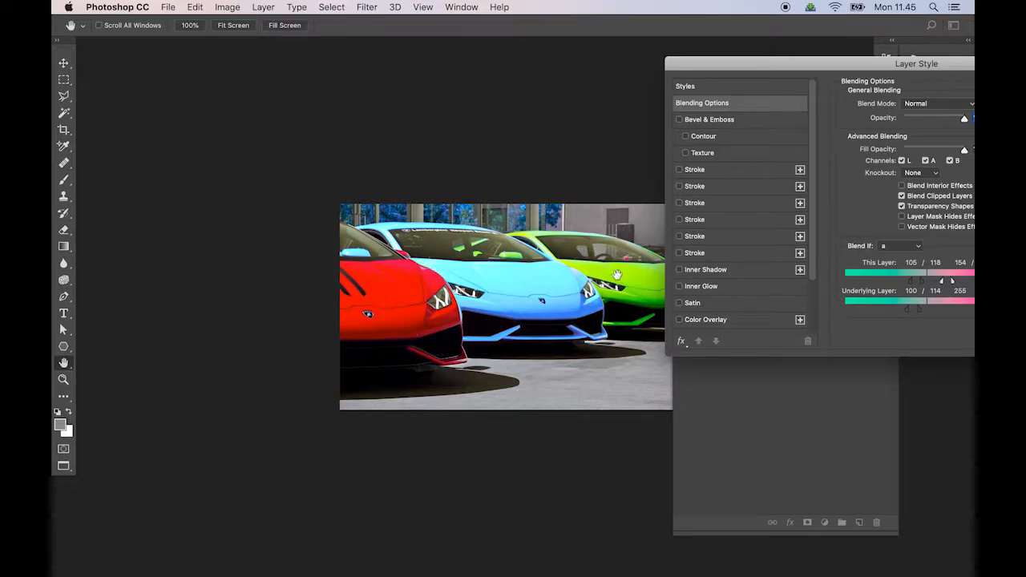
mouse_move(621, 288)
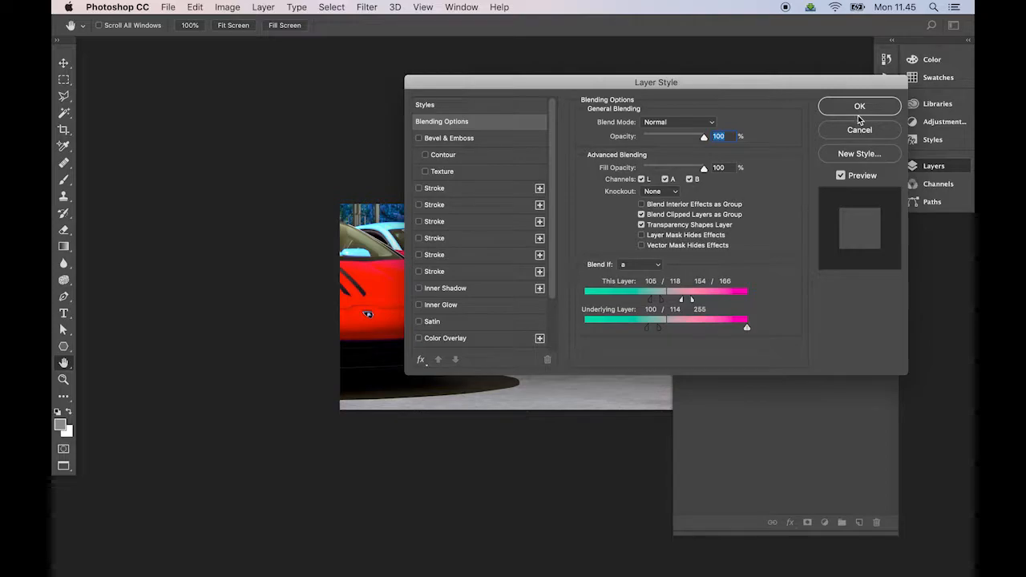
- Apply the Blend If settings, check Channels, and select Layer 1 copy 2
click(859, 105)
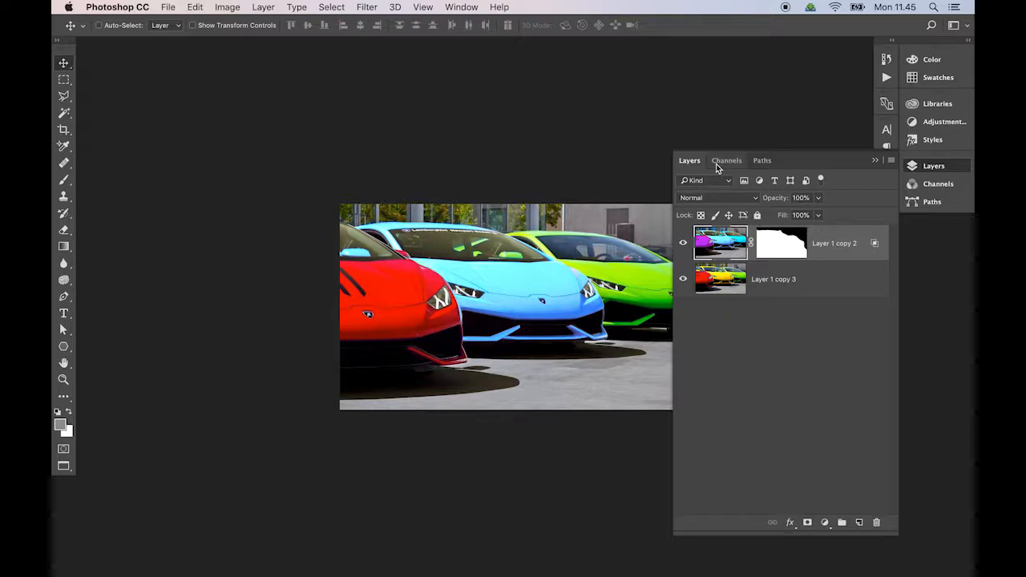
click(726, 160)
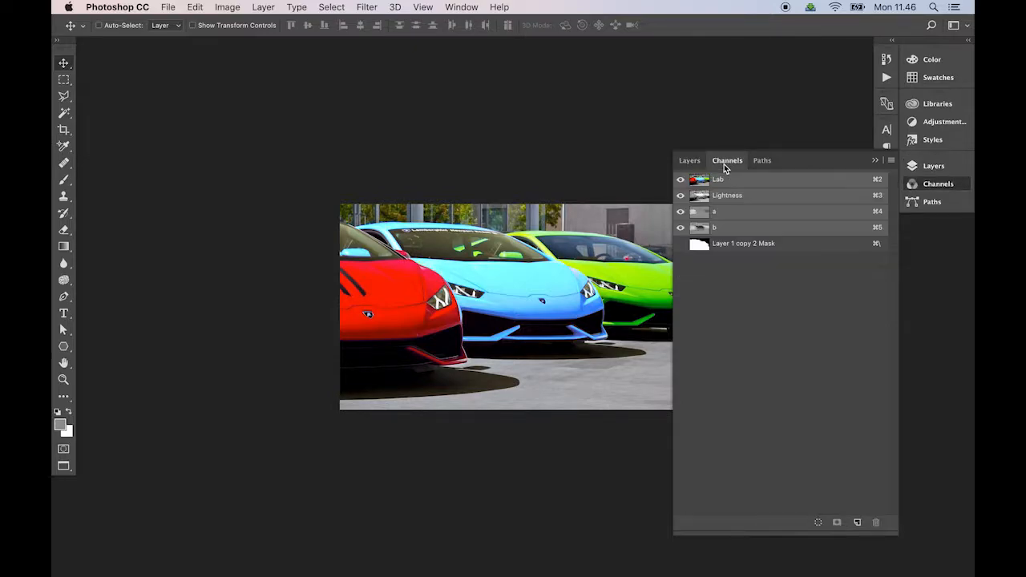
click(689, 160)
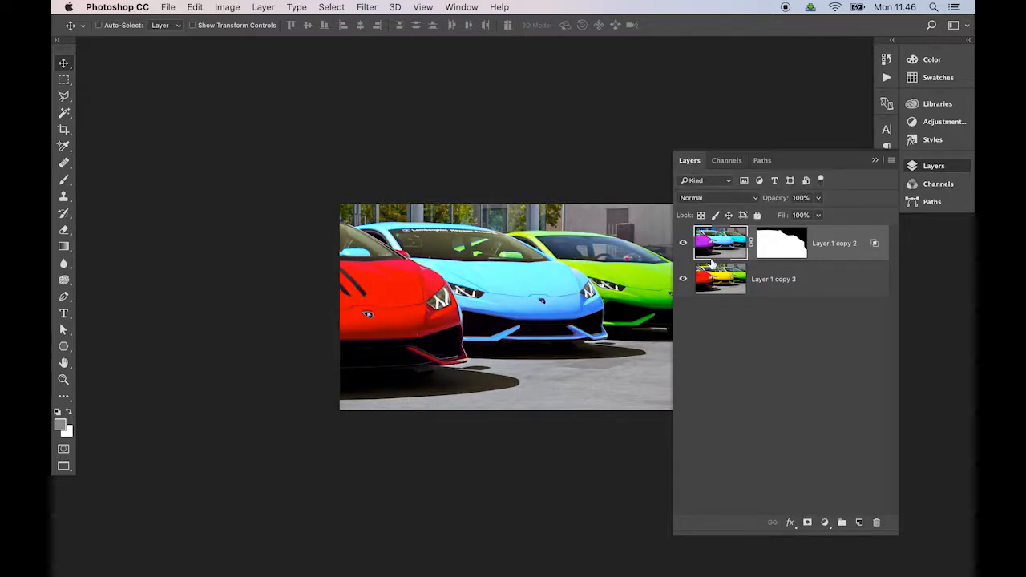
click(683, 243)
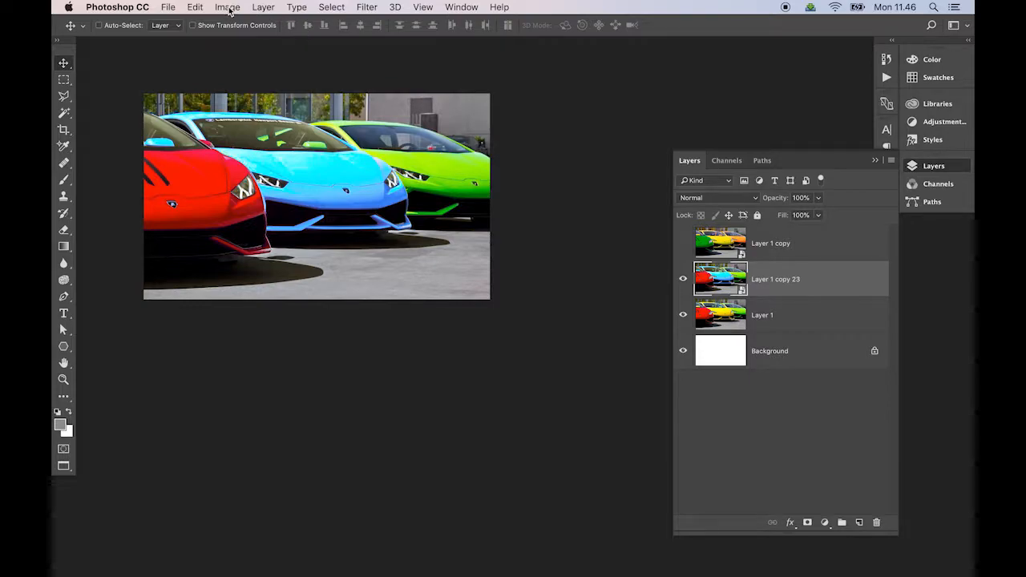
- Toggle visibility of Layer 1 copy 23 and Layer 1 copy to show green, yellow and orange cars
click(227, 7)
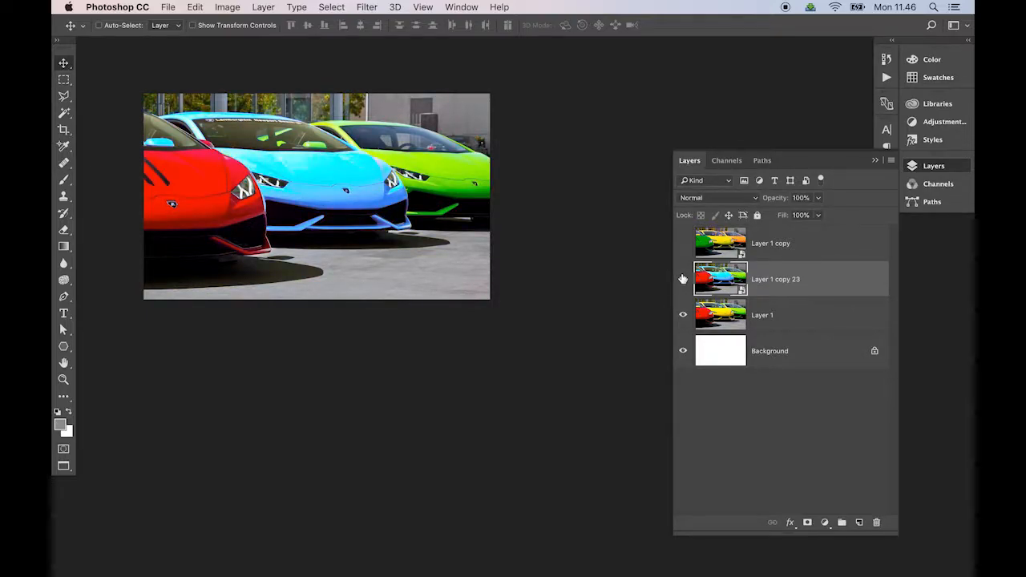
click(682, 243)
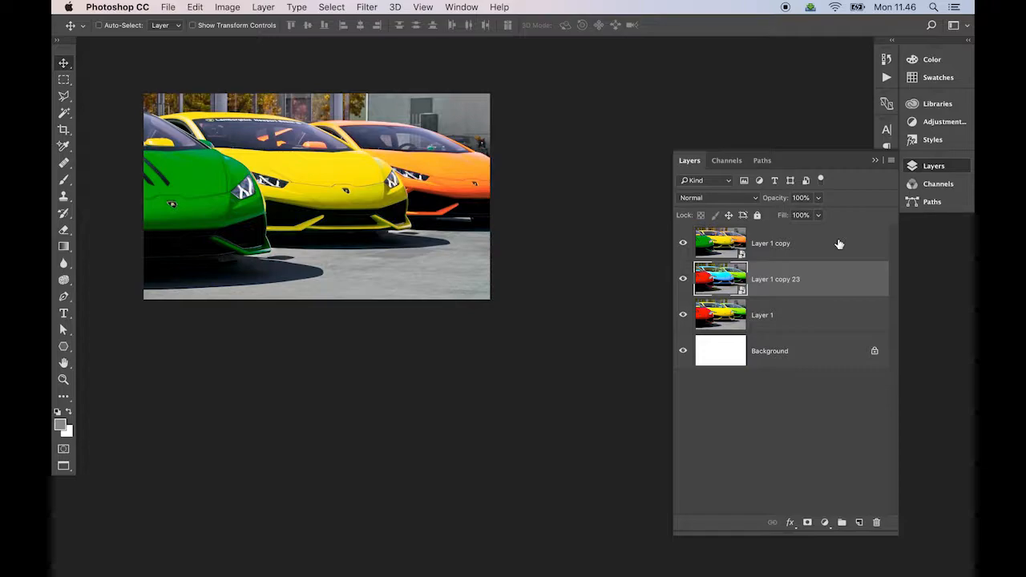
mouse_move(565, 353)
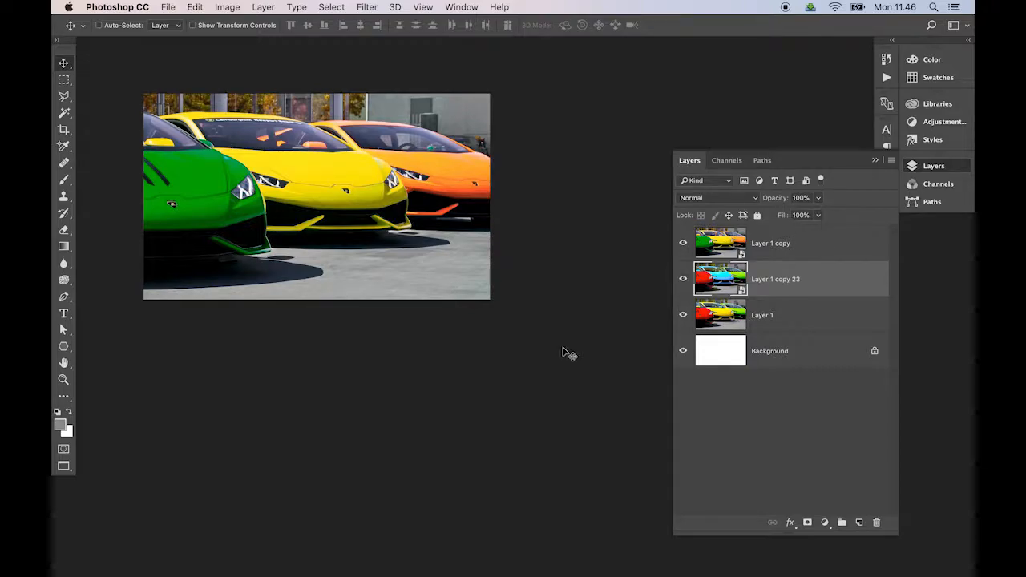